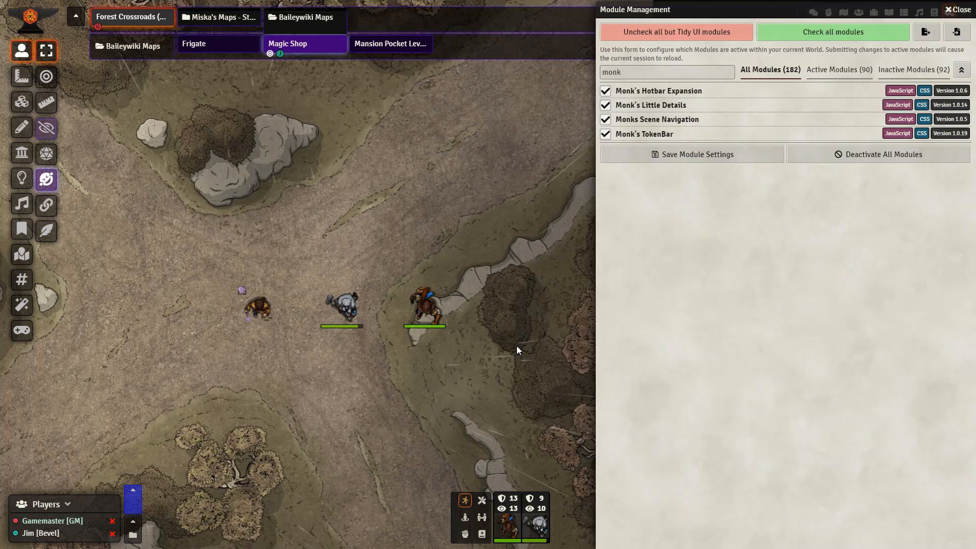
mouse_move(683, 109)
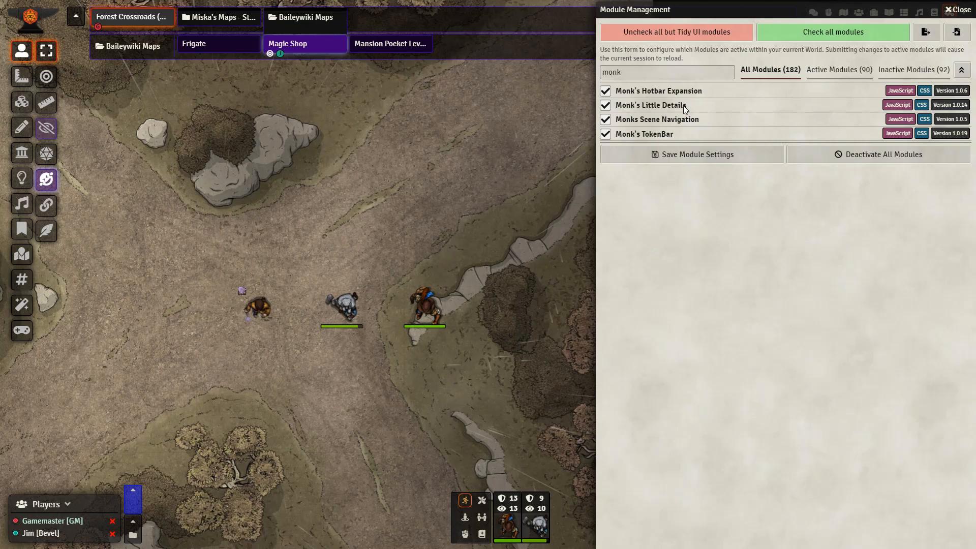
mouse_move(693, 121)
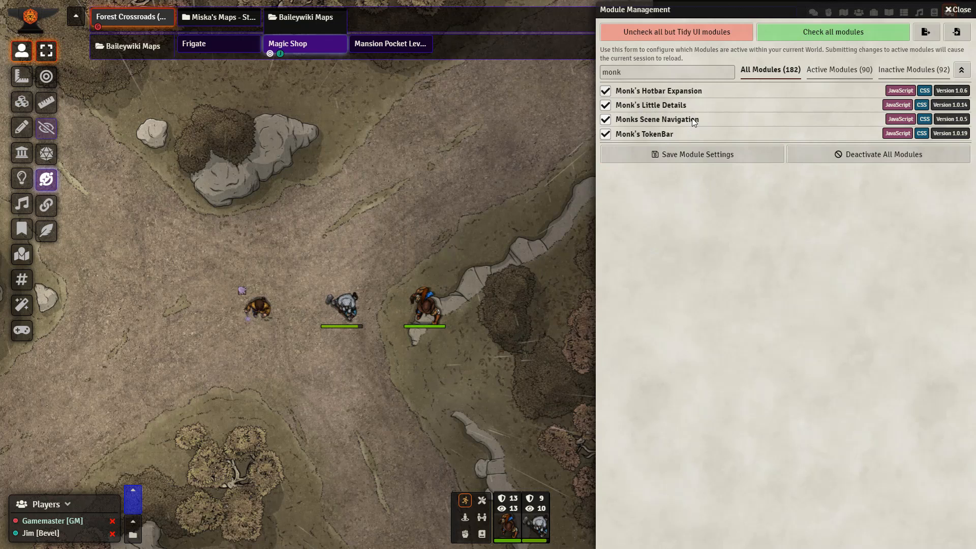
mouse_move(712, 119)
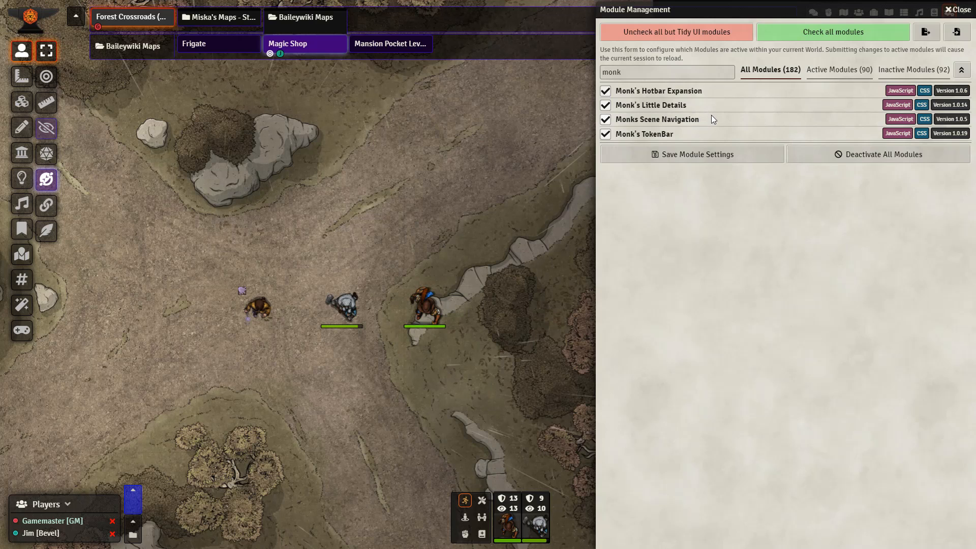
mouse_move(738, 154)
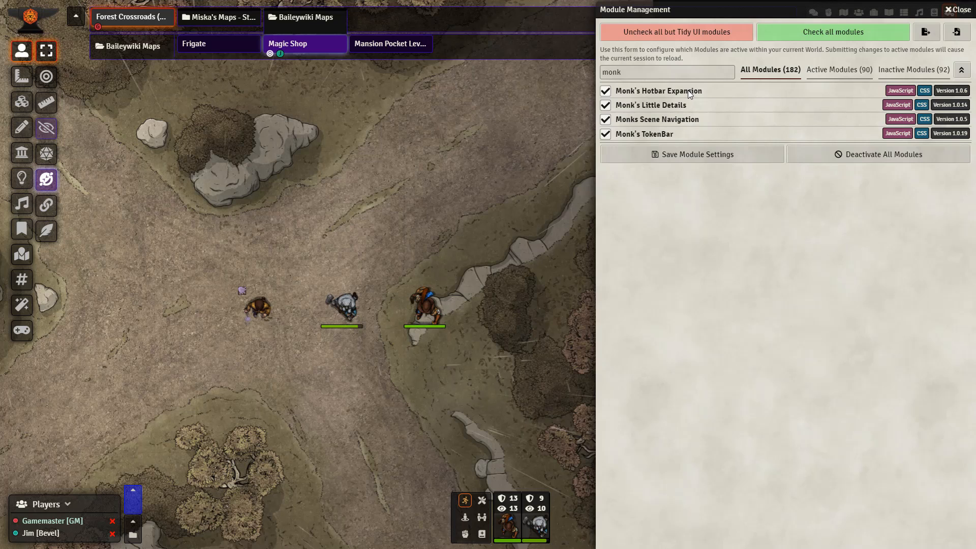
- Close Module Management and show the Game Settings sidebar with 90 active modules
click(949, 11)
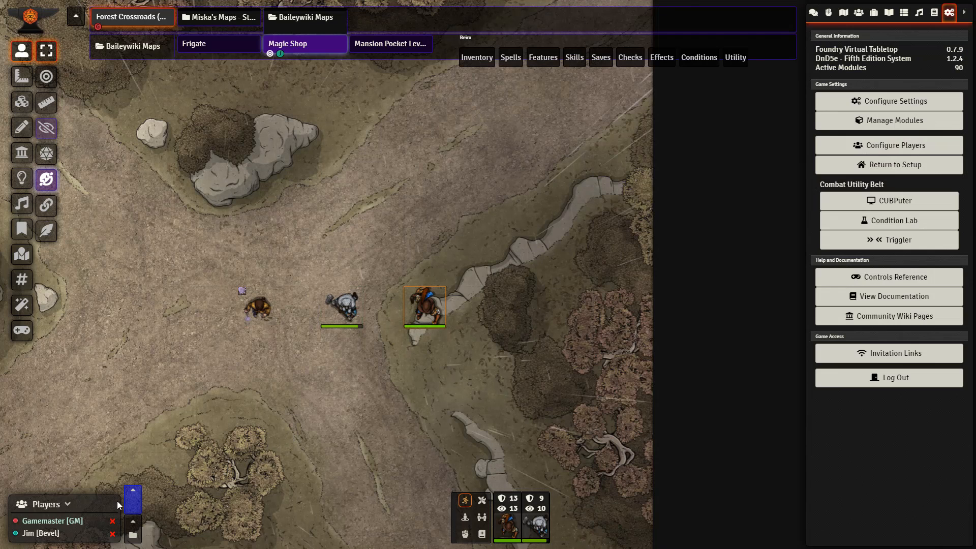
mouse_move(122, 482)
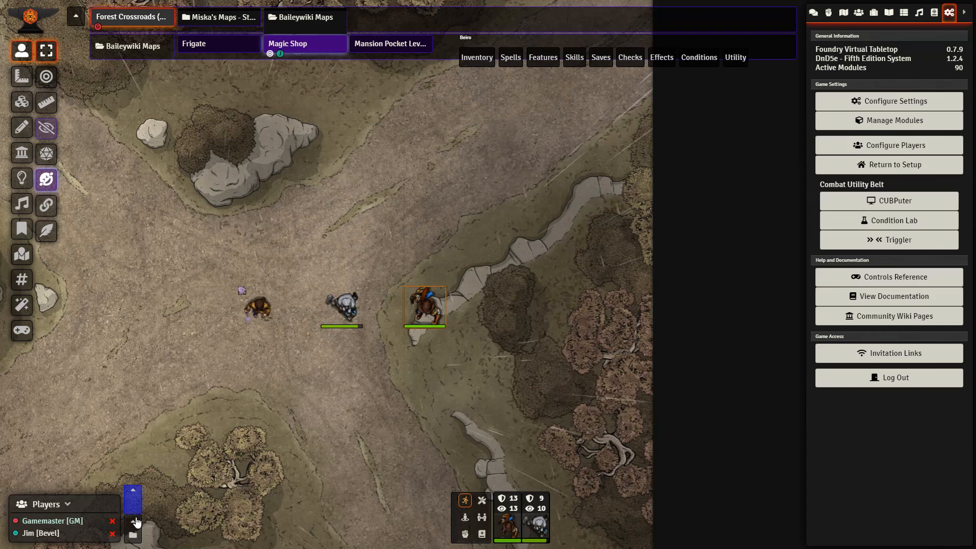
click(133, 498)
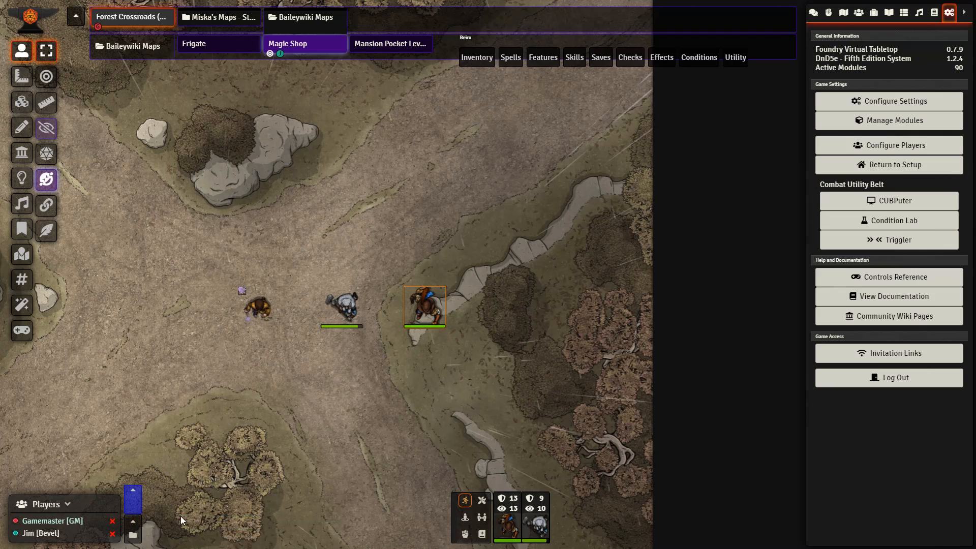
mouse_move(206, 510)
text(monk)
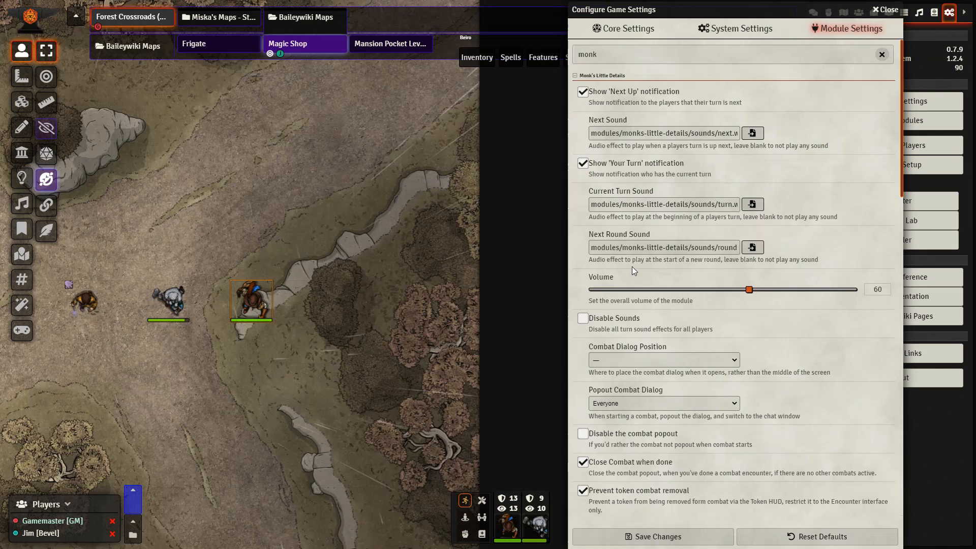
mouse_move(621, 279)
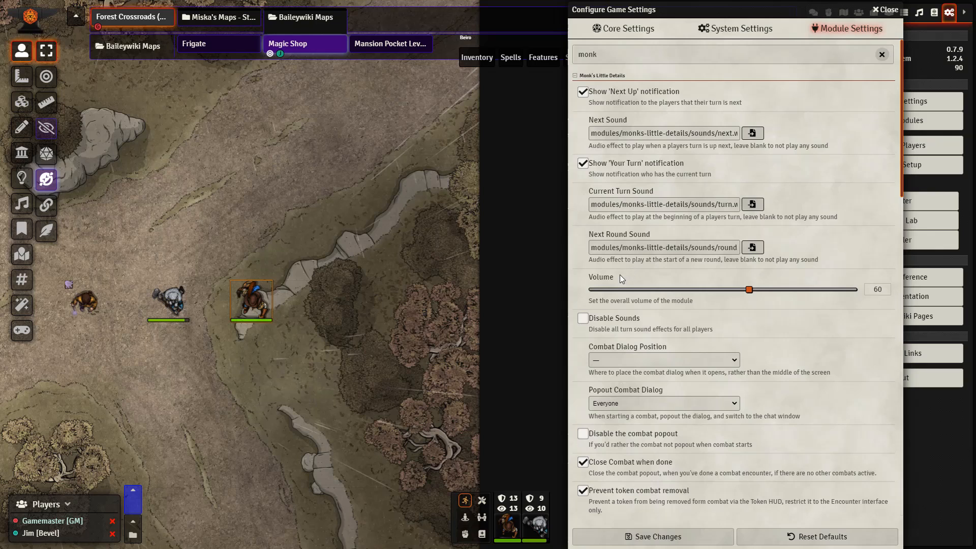
mouse_move(619, 280)
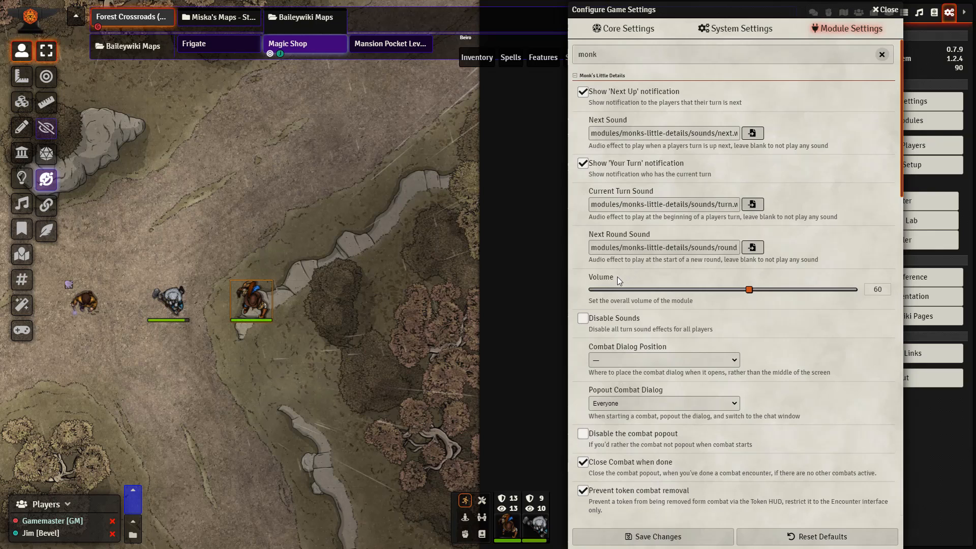
mouse_move(623, 84)
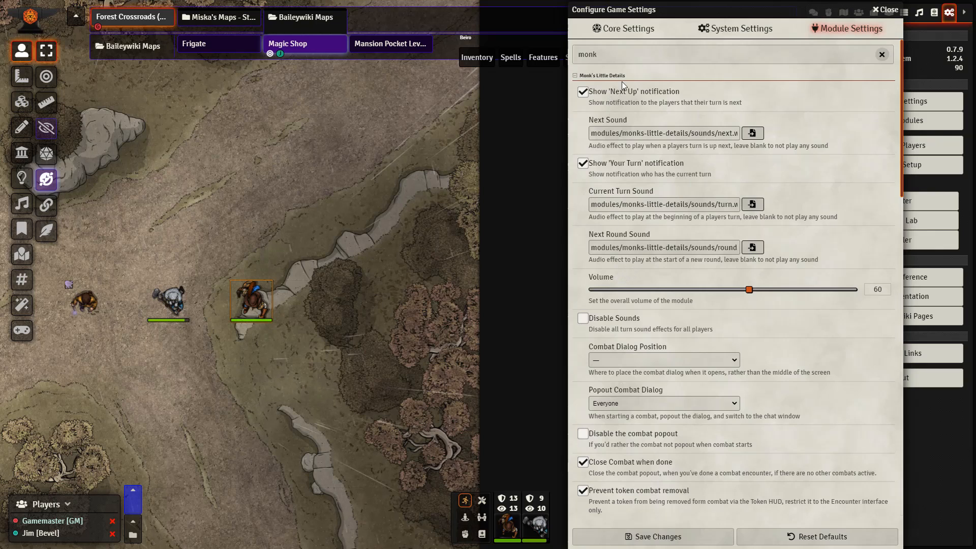
mouse_move(740, 106)
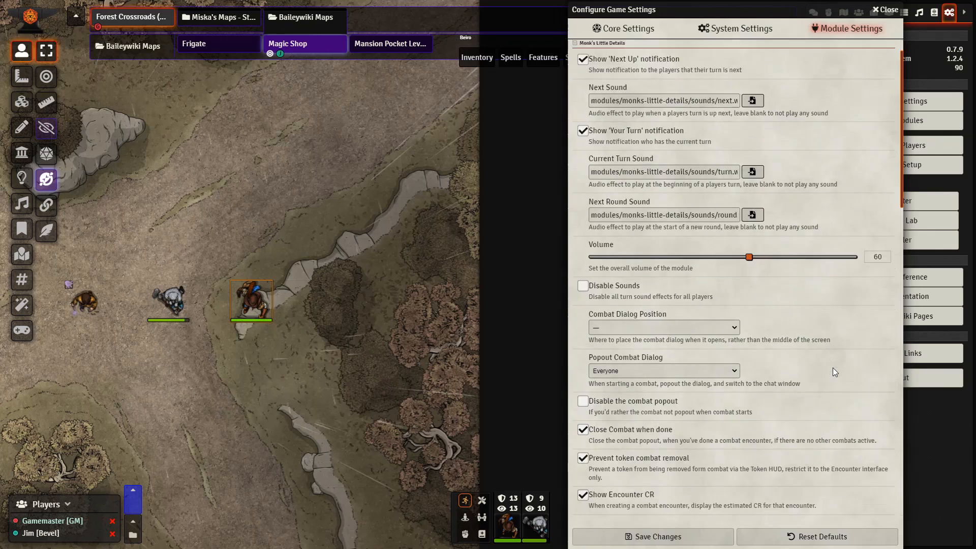
- Review Monk's Little Details settings and the token HUD's full status effects list
scroll(down, 3)
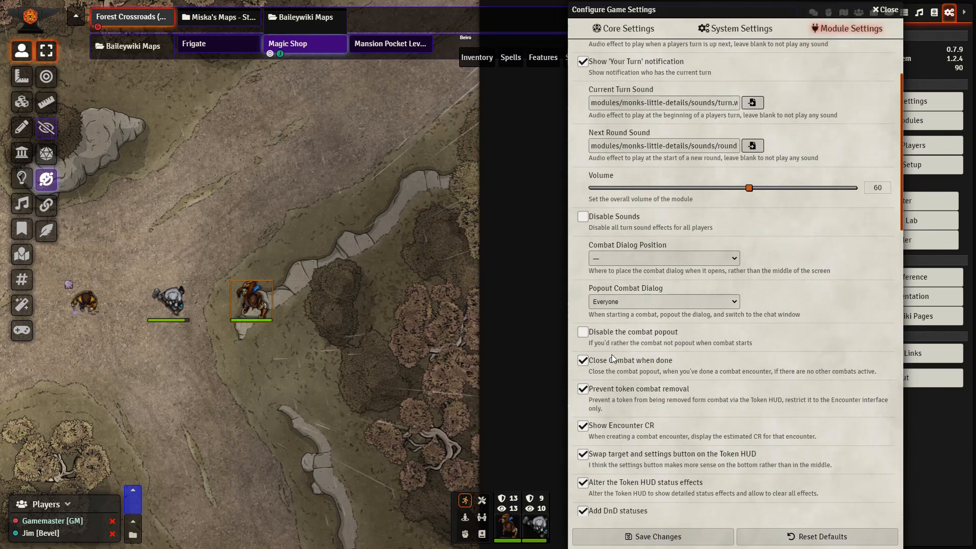
scroll(down, 3)
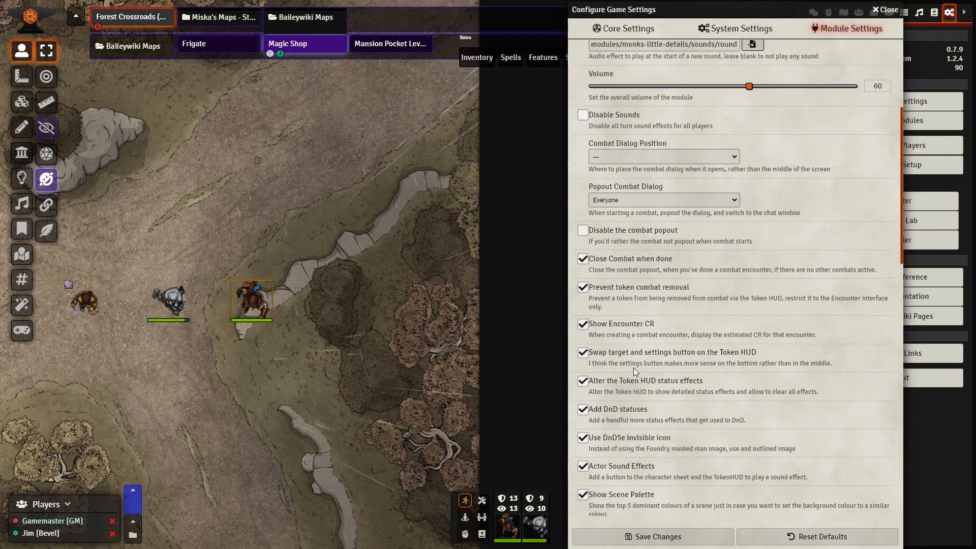
scroll(down, 3)
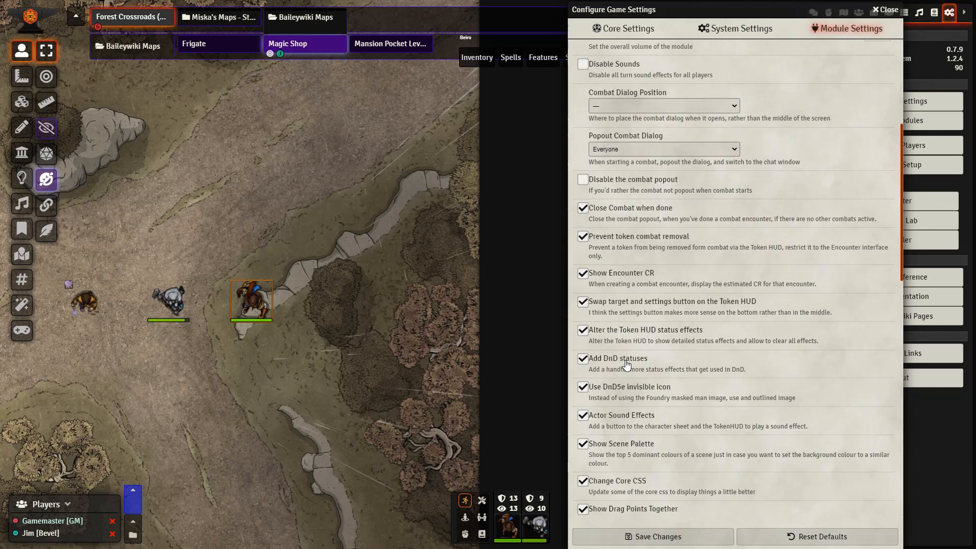
mouse_move(583, 294)
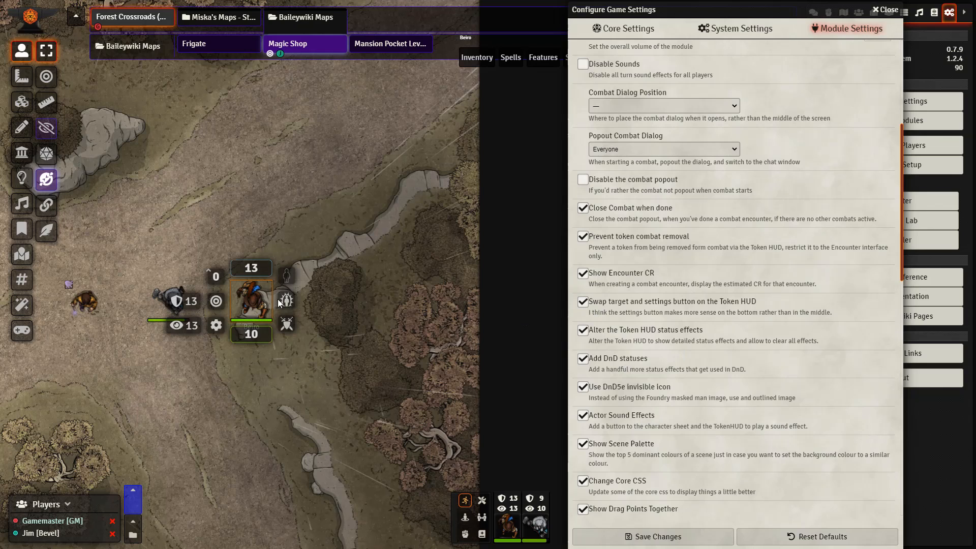
click(285, 300)
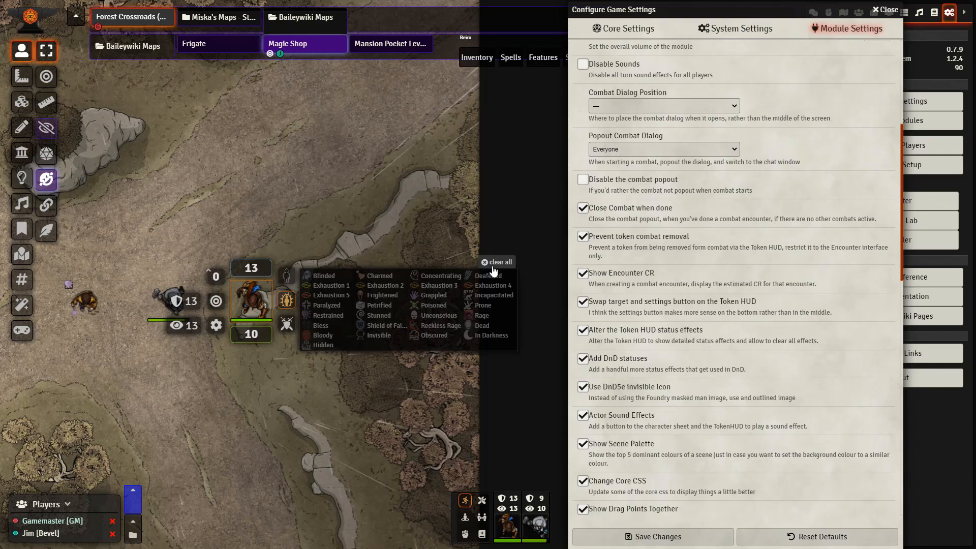
scroll(down, 3)
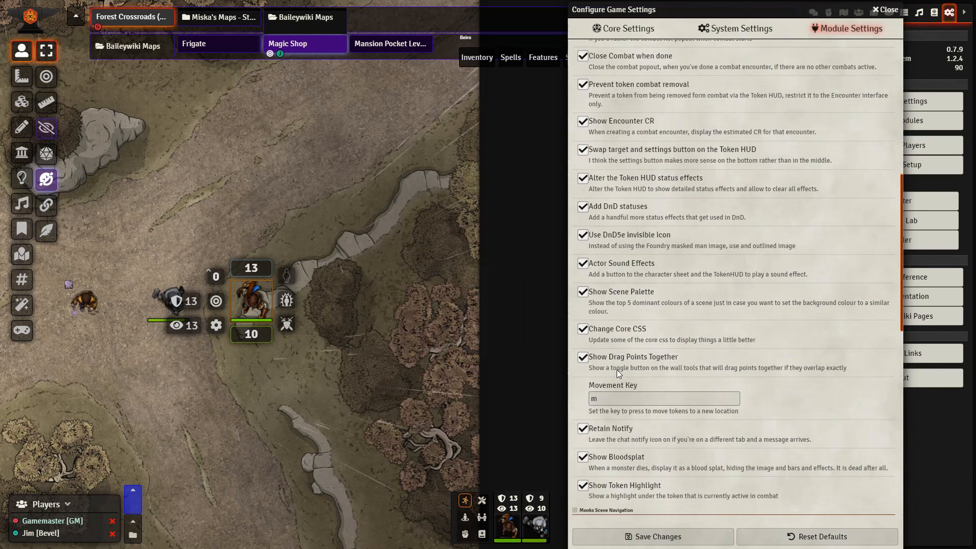
scroll(down, 3)
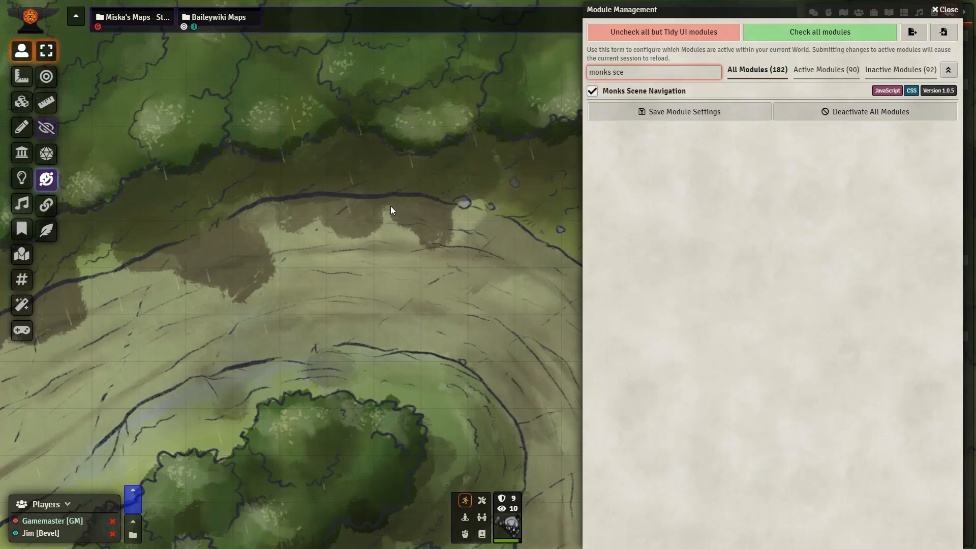
- Close Module Management and browse the scene navigation folders toward Rainy Bridge
click(654, 72)
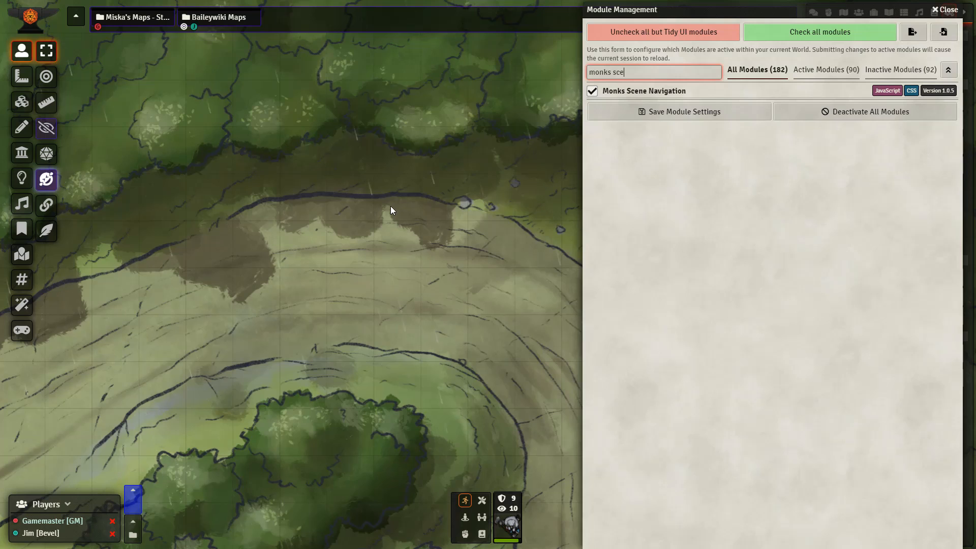
mouse_move(908, 23)
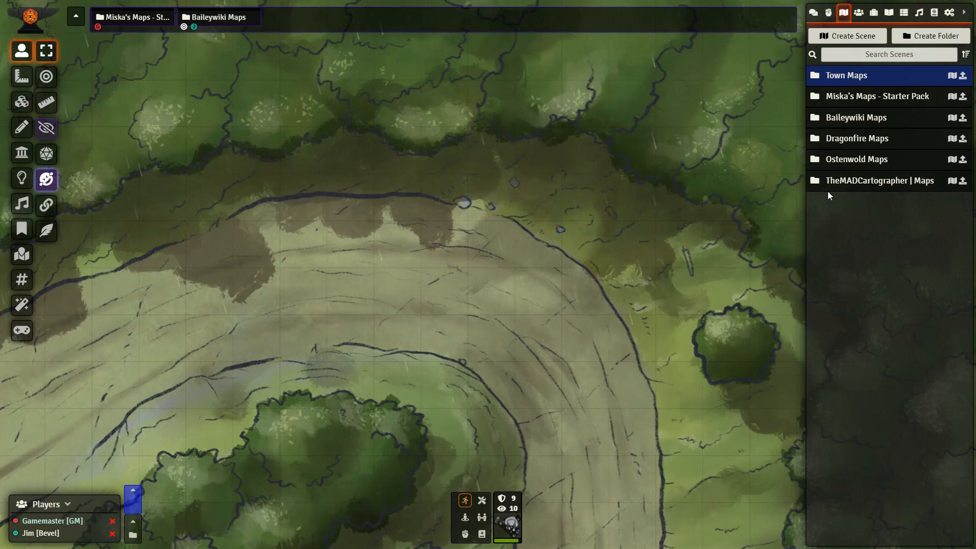
mouse_move(825, 196)
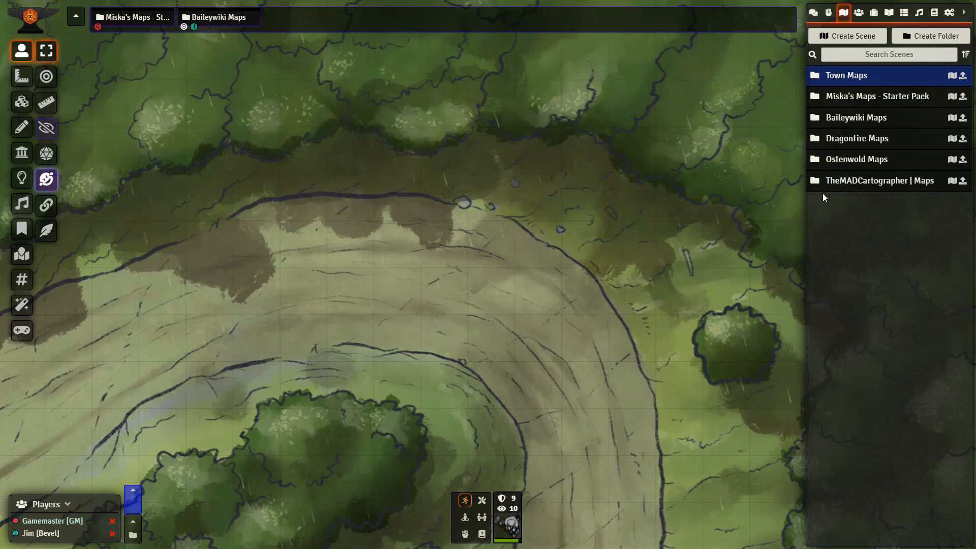
mouse_move(864, 145)
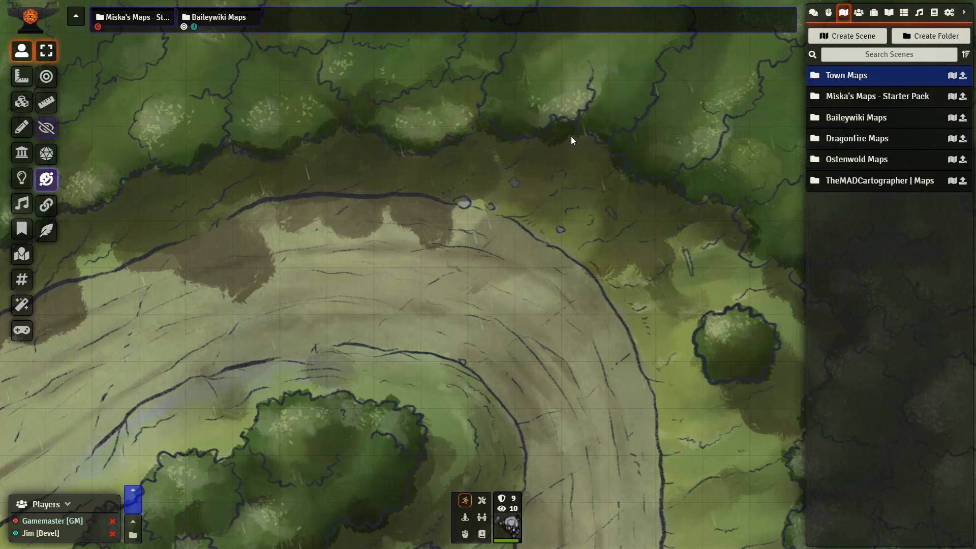
mouse_move(776, 190)
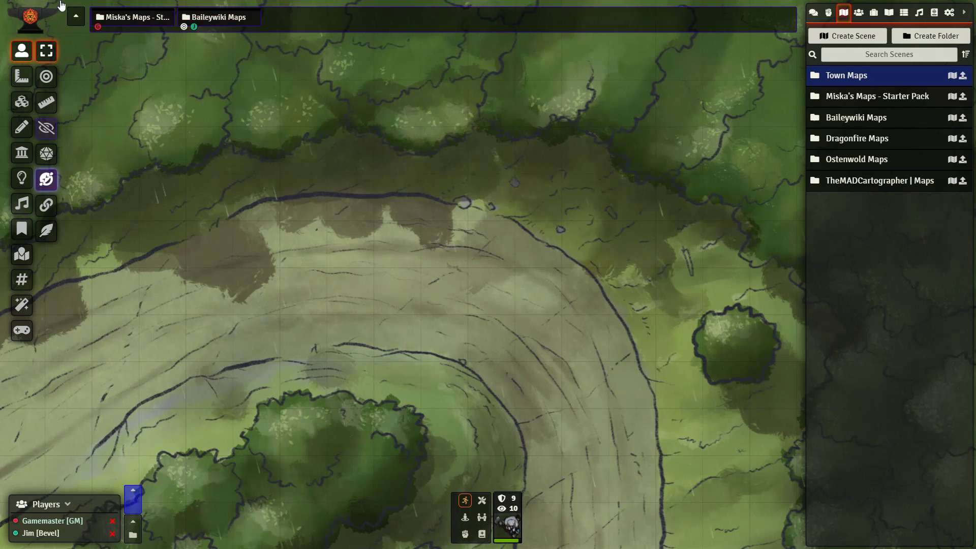
click(218, 17)
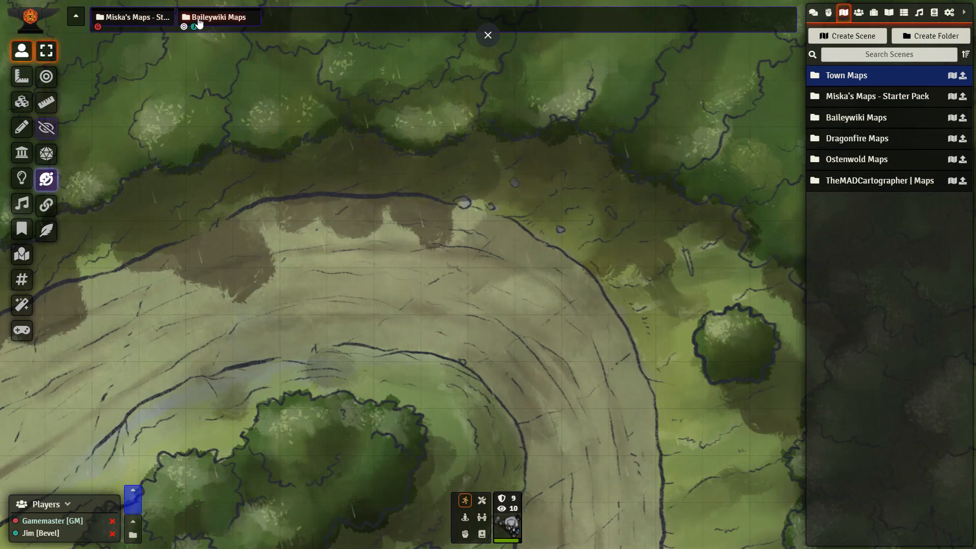
click(217, 17)
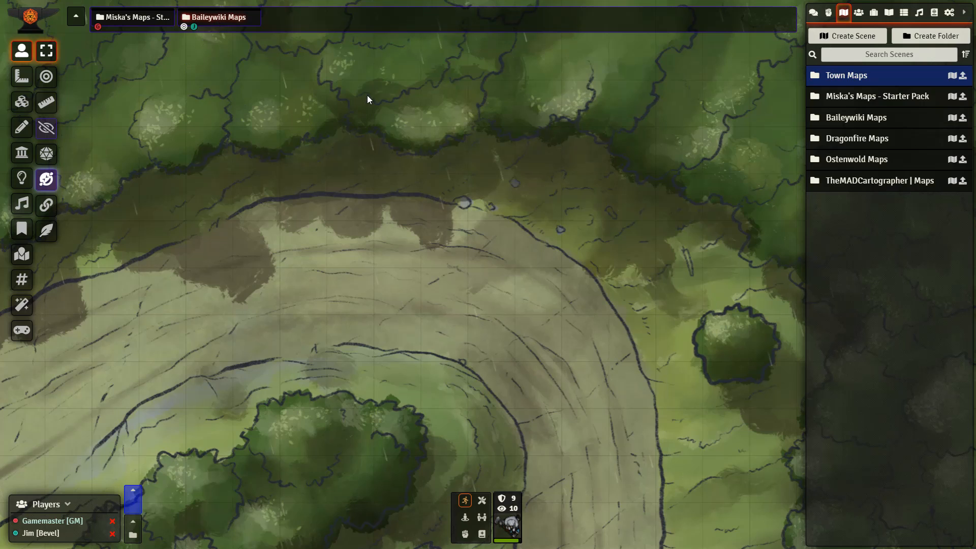
mouse_move(768, 110)
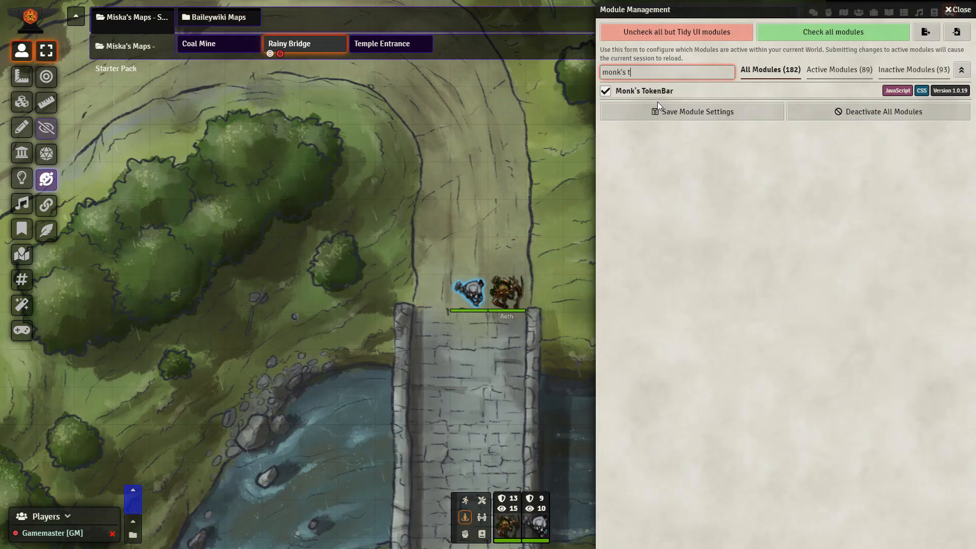
mouse_move(574, 317)
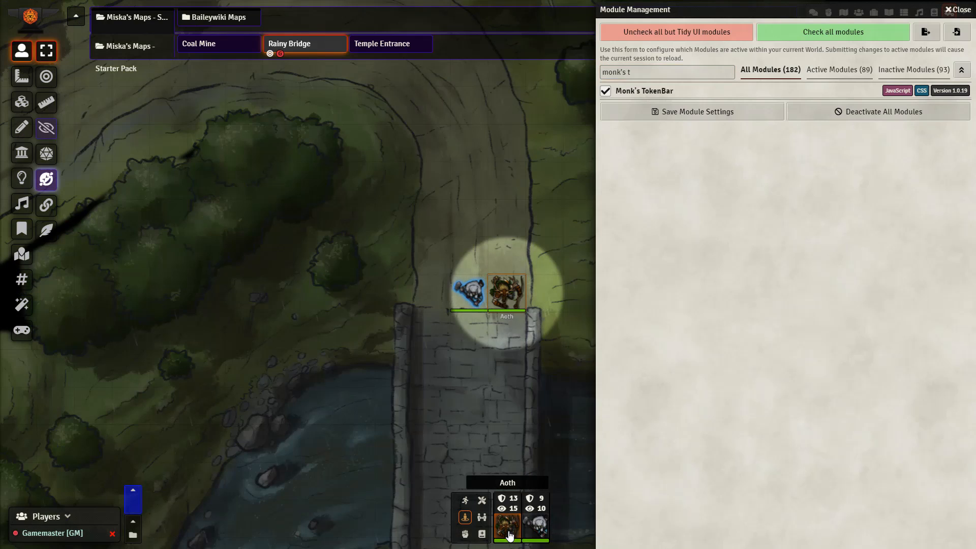
- Select Aoth from Monk's TokenBar and centre the view on the token
click(534, 524)
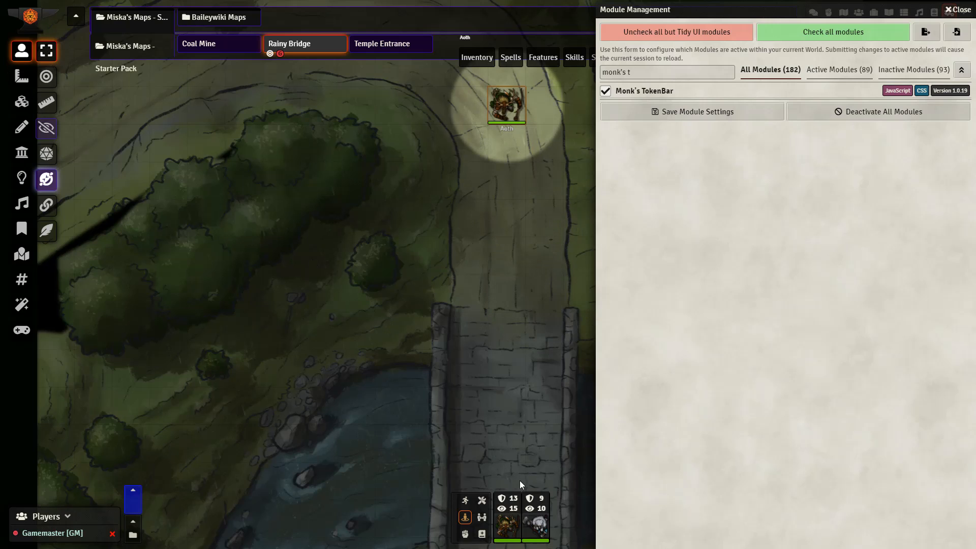
click(508, 528)
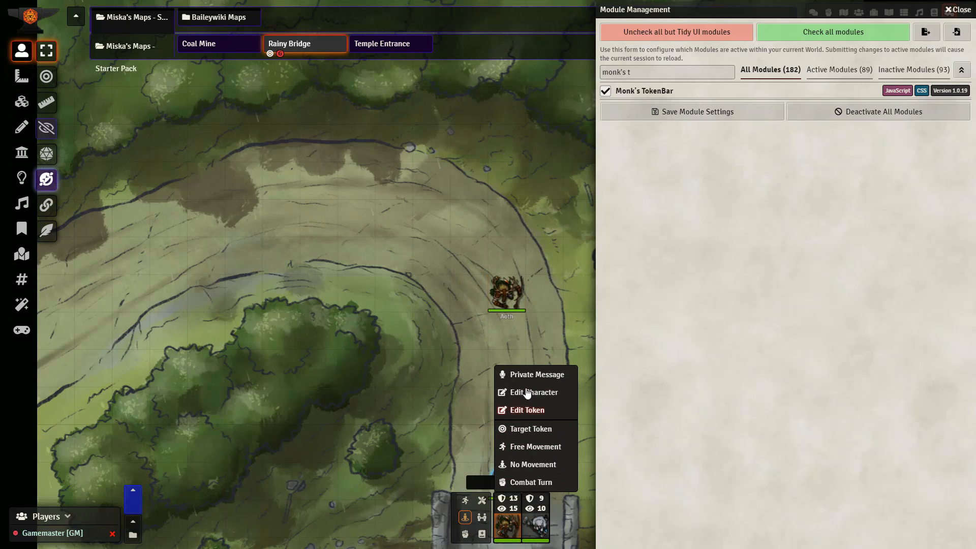
mouse_move(533, 413)
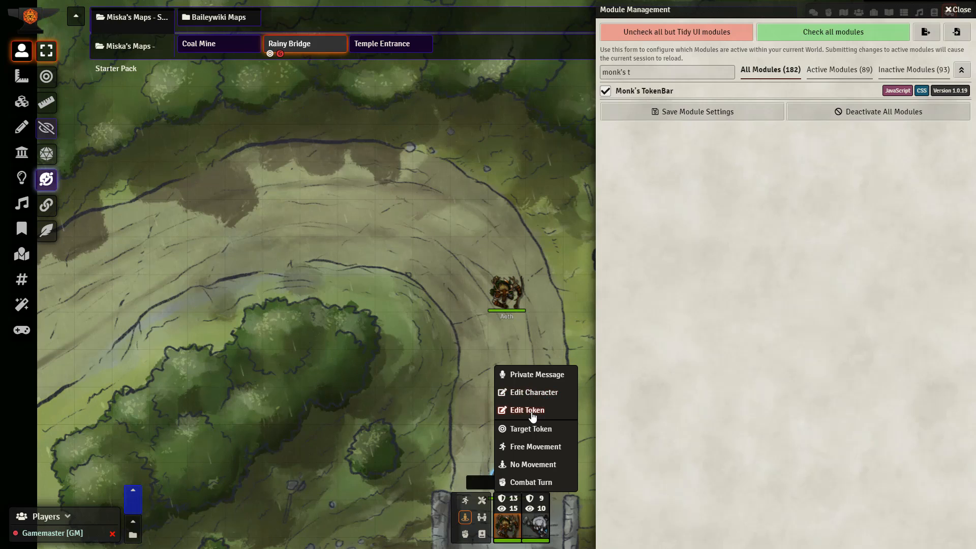
mouse_move(532, 433)
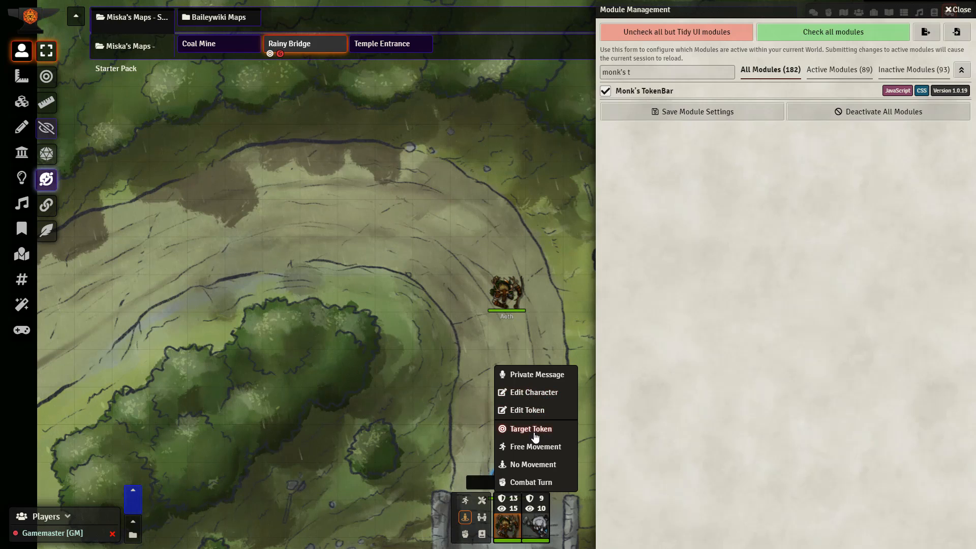
mouse_move(538, 464)
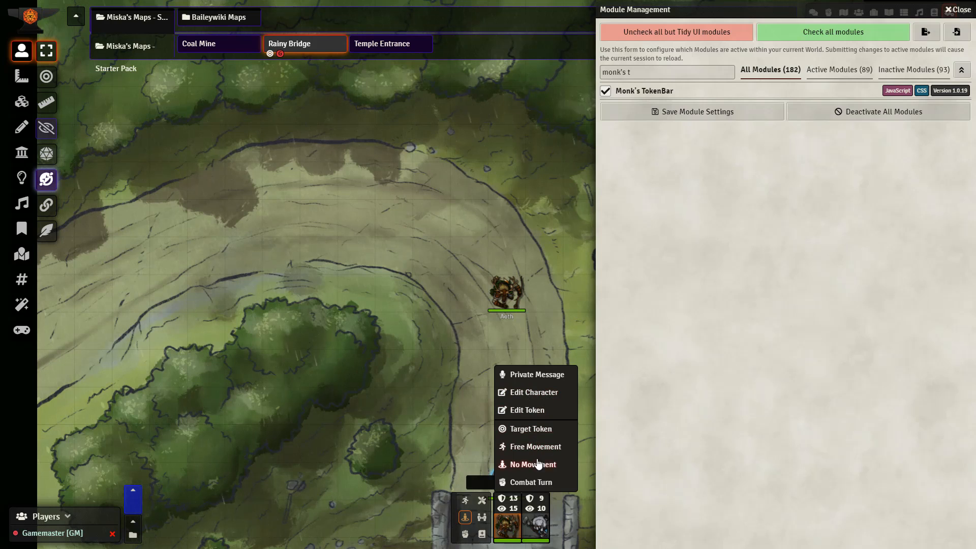
mouse_move(533, 483)
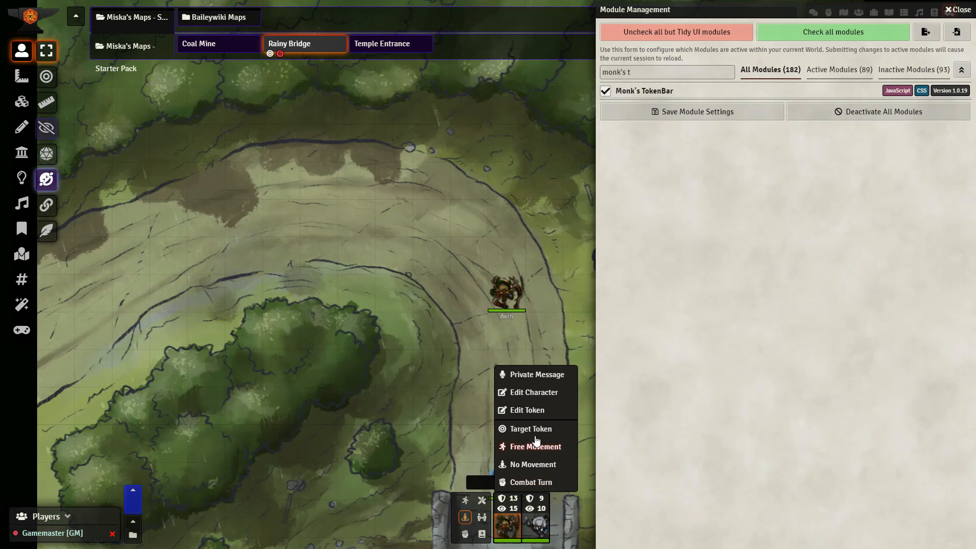
mouse_move(533, 465)
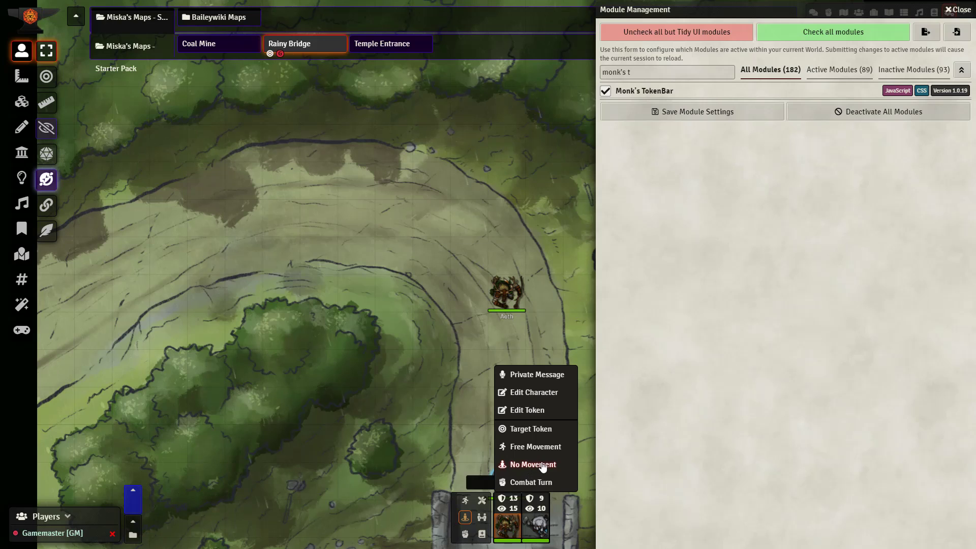
mouse_move(532, 482)
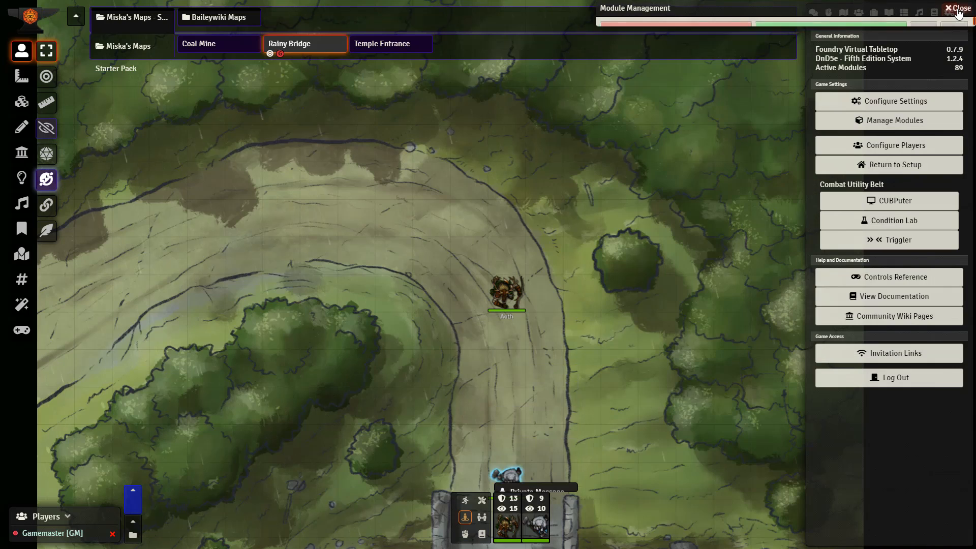
- Request a public Perception roll for Aoth with DC 15 from the token bar
click(959, 8)
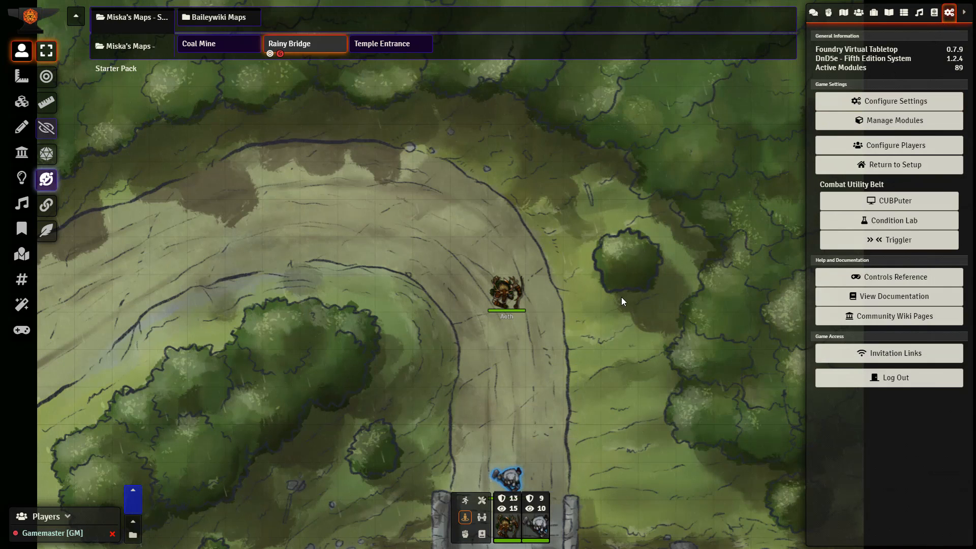
click(813, 12)
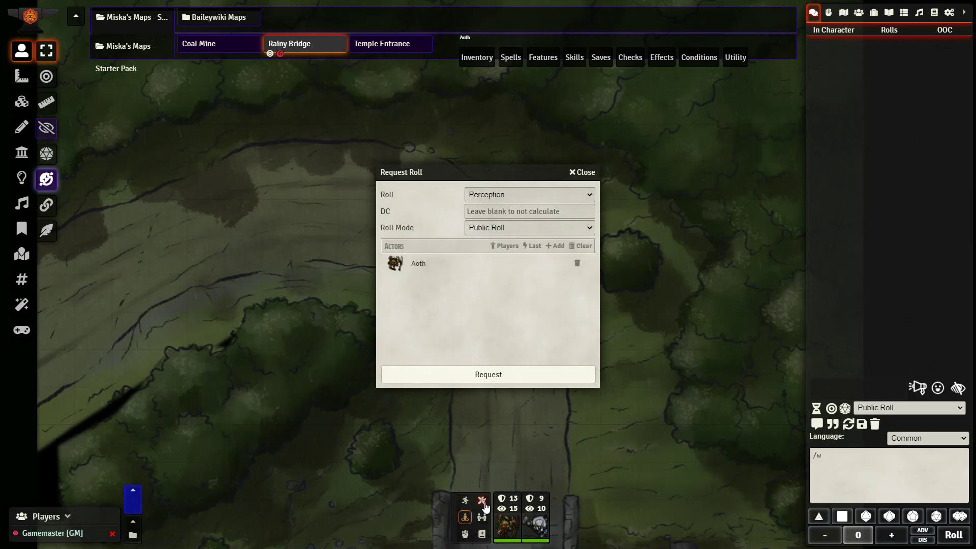
click(529, 194)
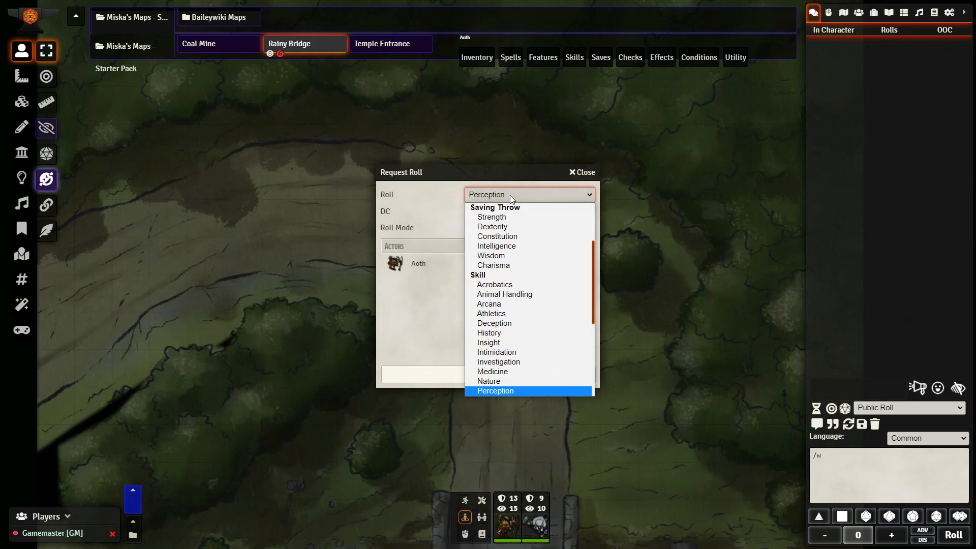
click(495, 390)
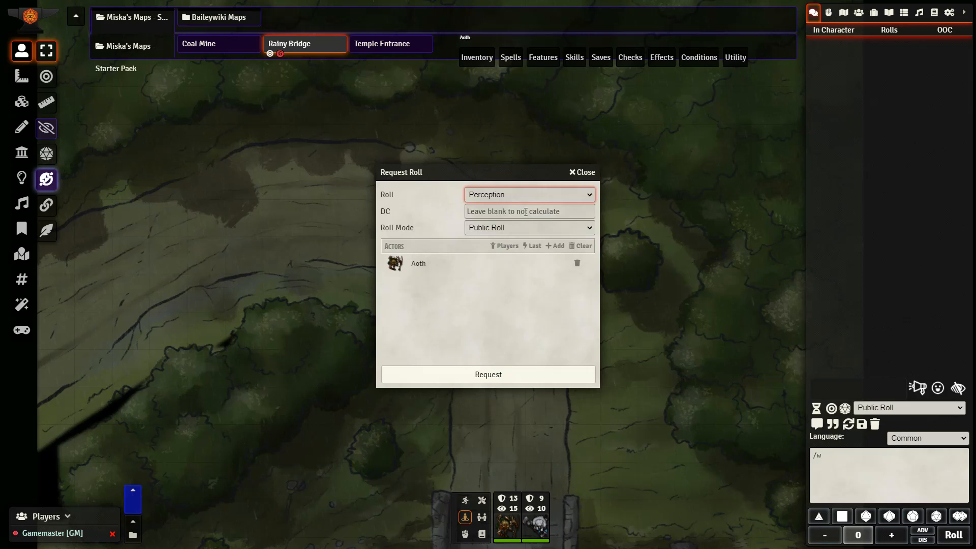
click(529, 227)
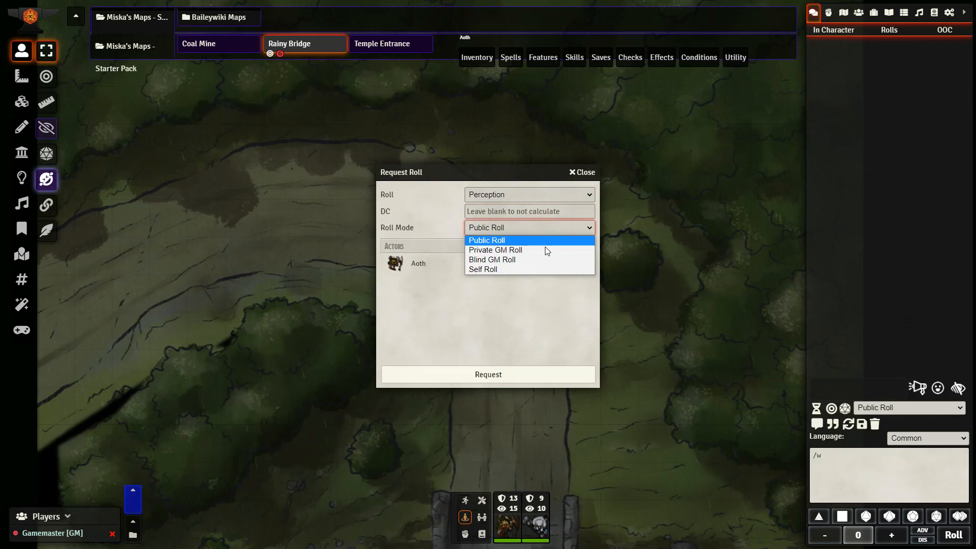
mouse_move(567, 270)
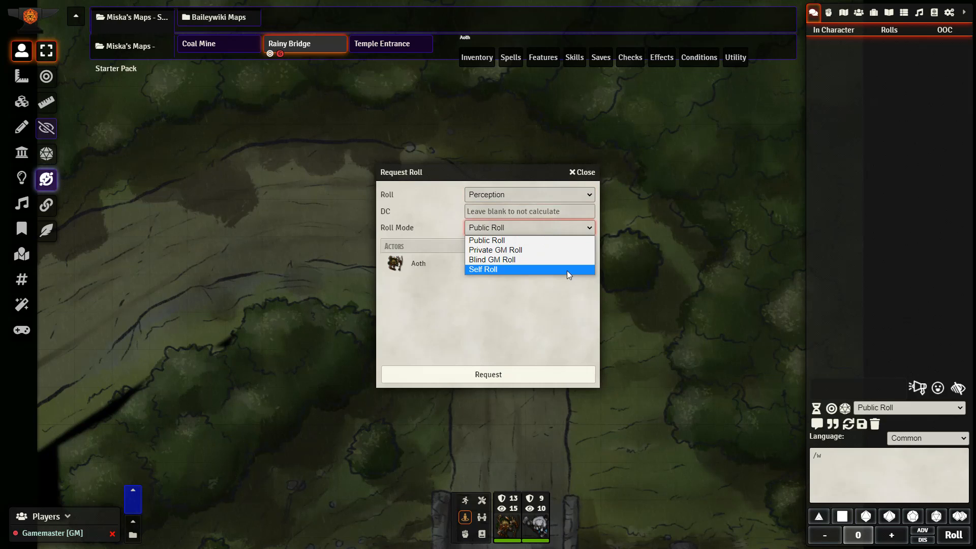
click(486, 240)
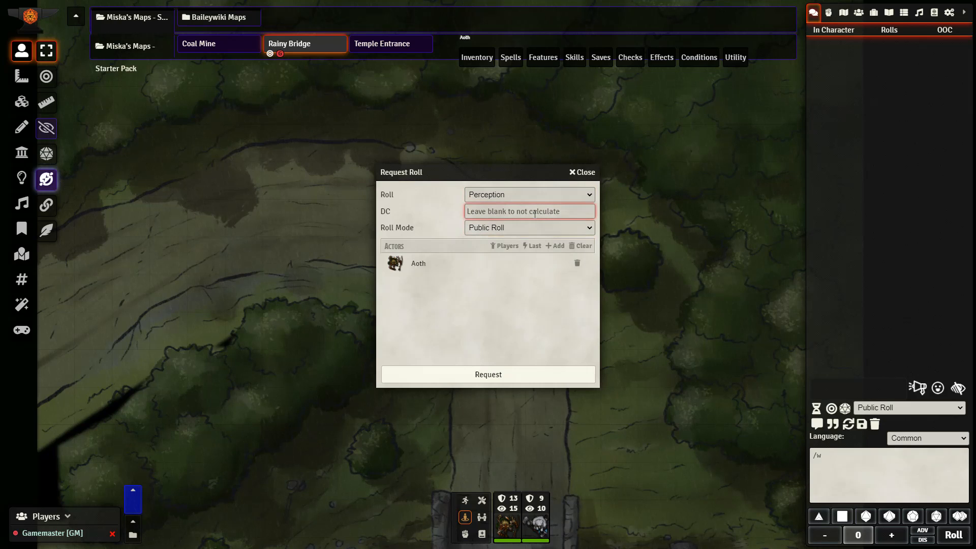
text(15)
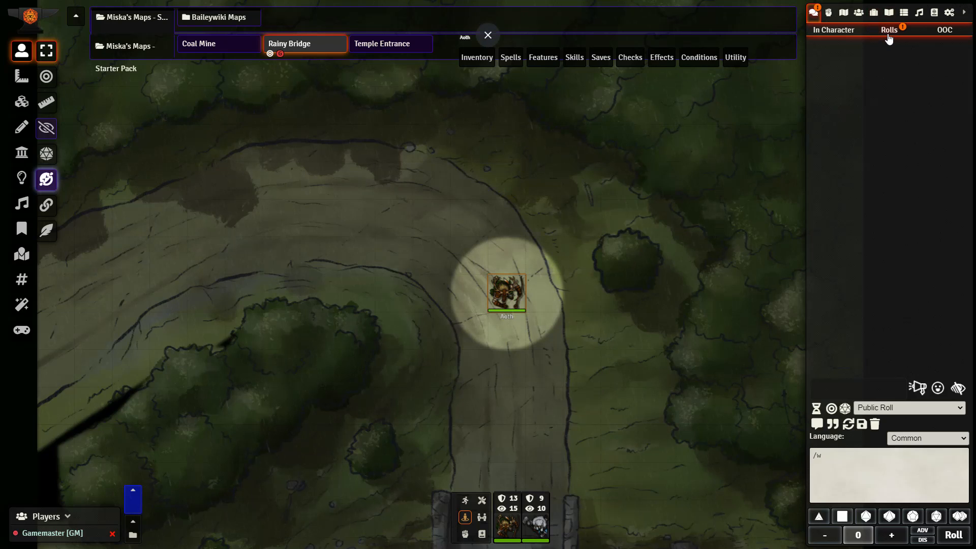
- Roll Aoth's Perception check from the Rolls chat tab, scoring 22 and passing DC 15
click(889, 30)
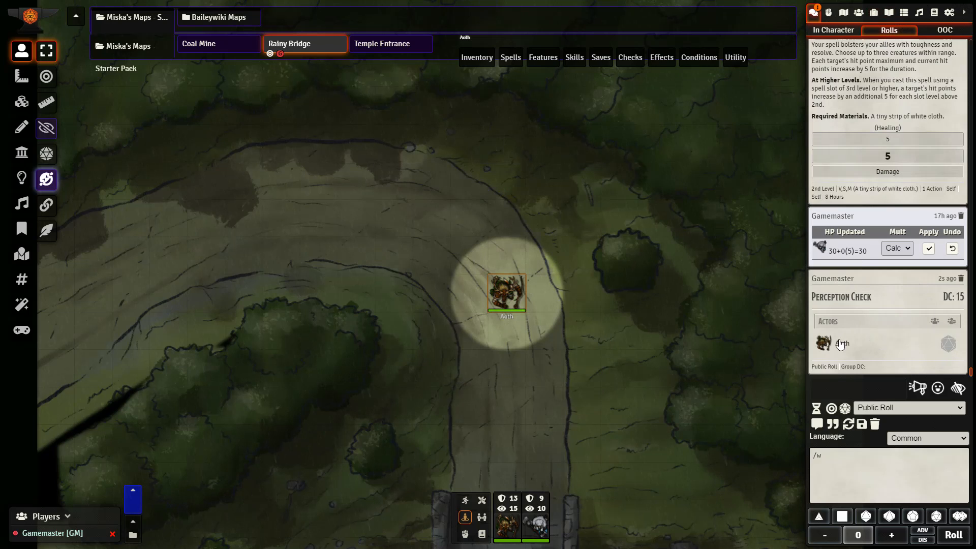
mouse_move(921, 279)
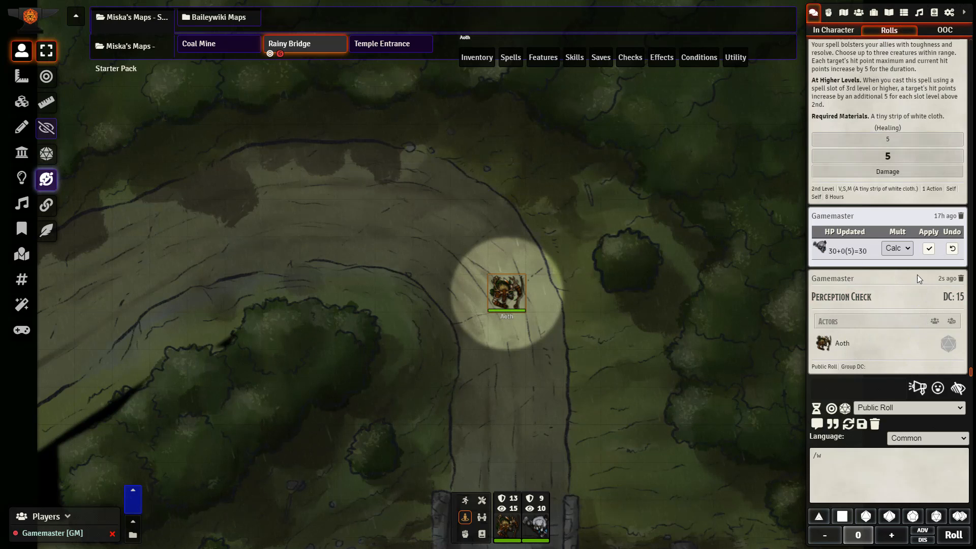
mouse_move(948, 347)
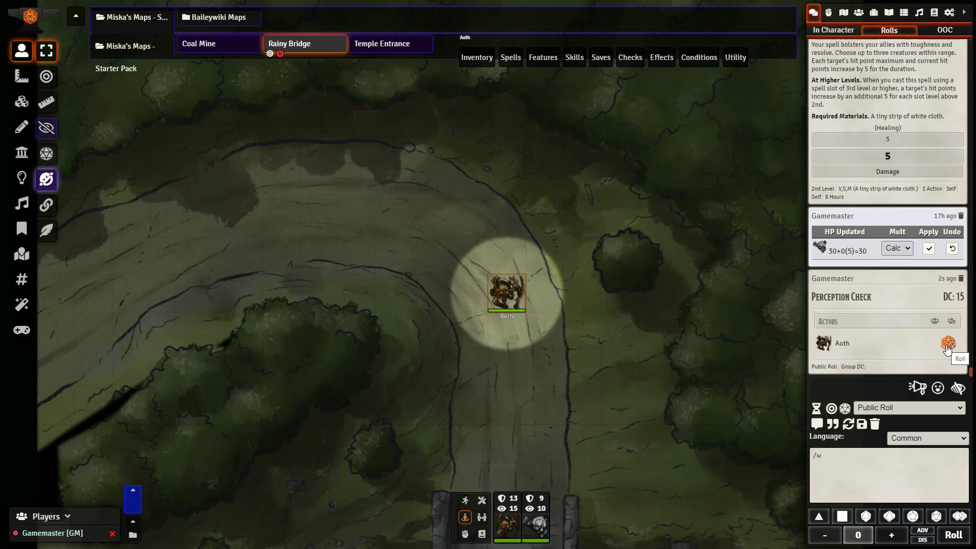
click(947, 347)
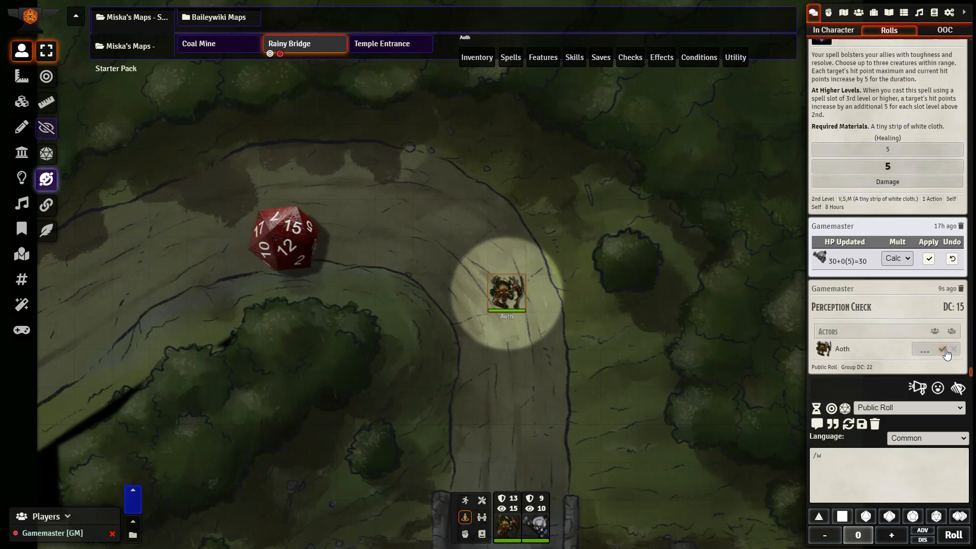
click(928, 349)
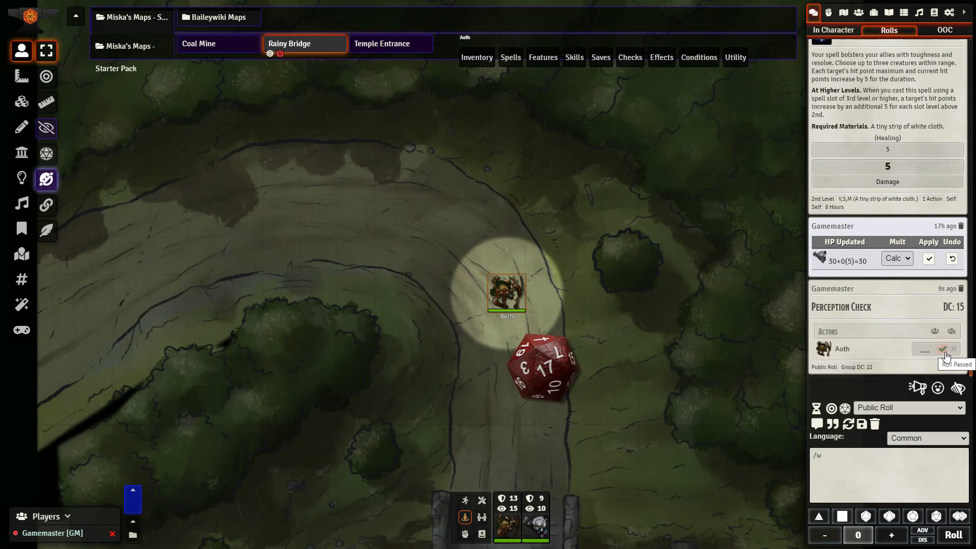
click(946, 349)
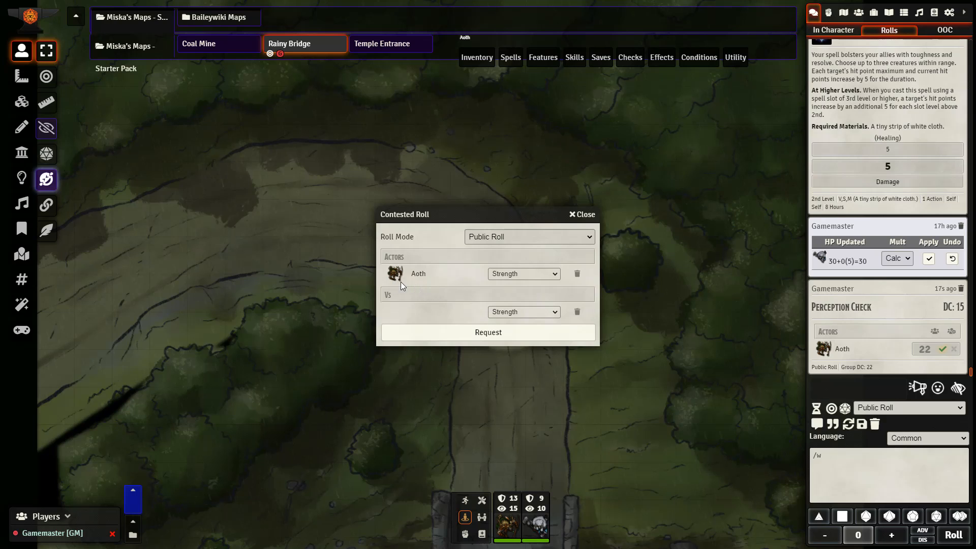
mouse_move(404, 316)
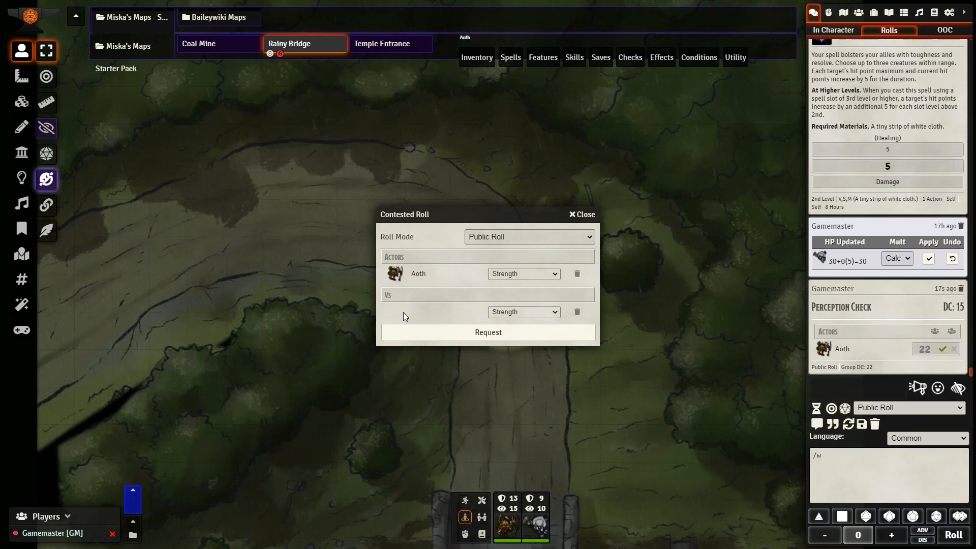
click(529, 237)
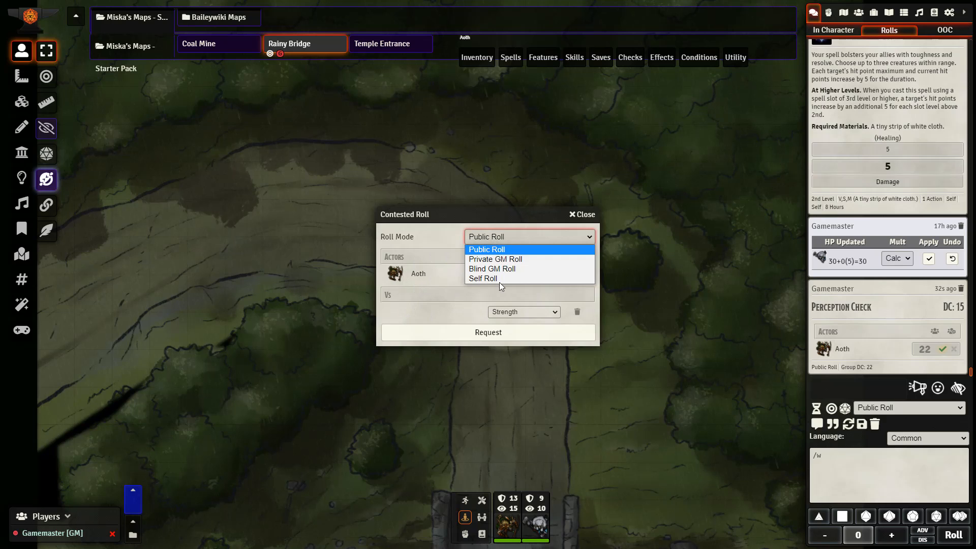
click(486, 249)
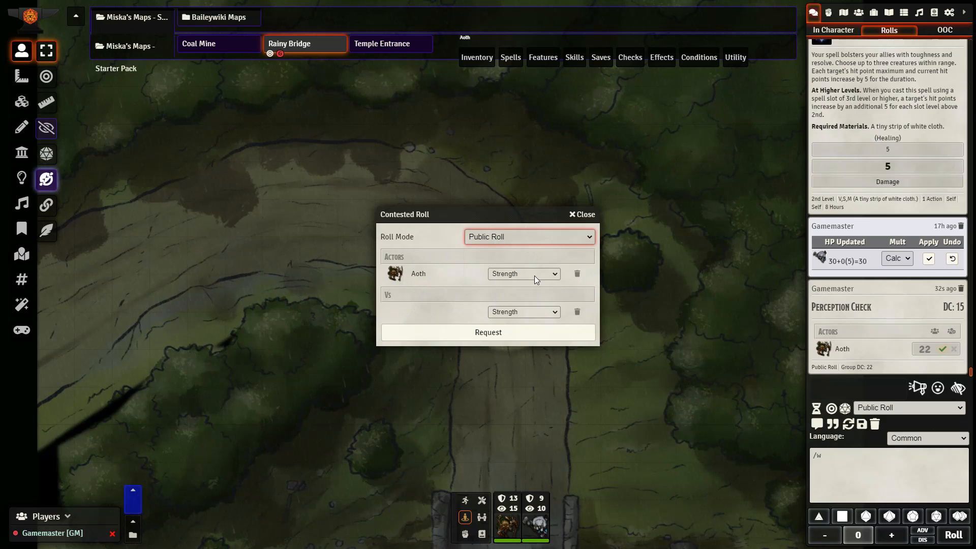
click(584, 214)
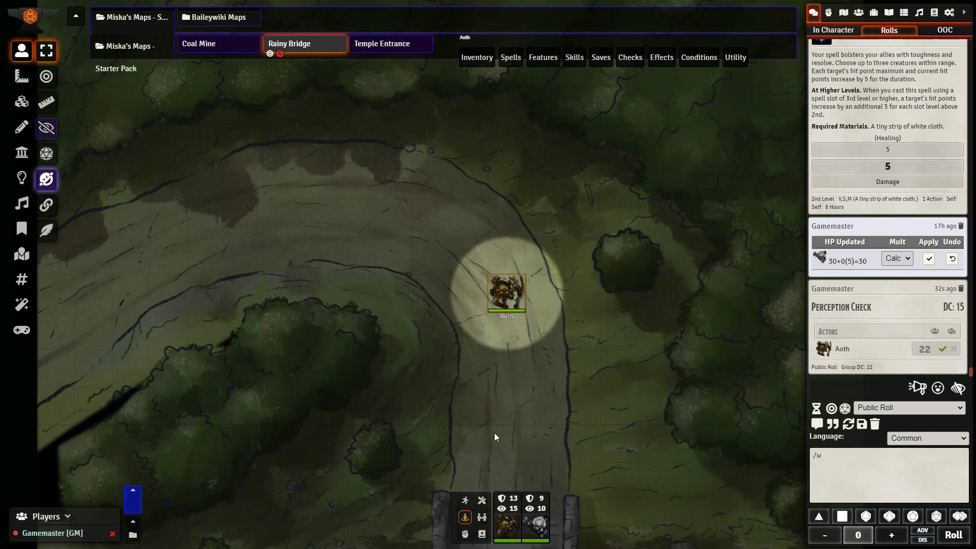
mouse_move(495, 435)
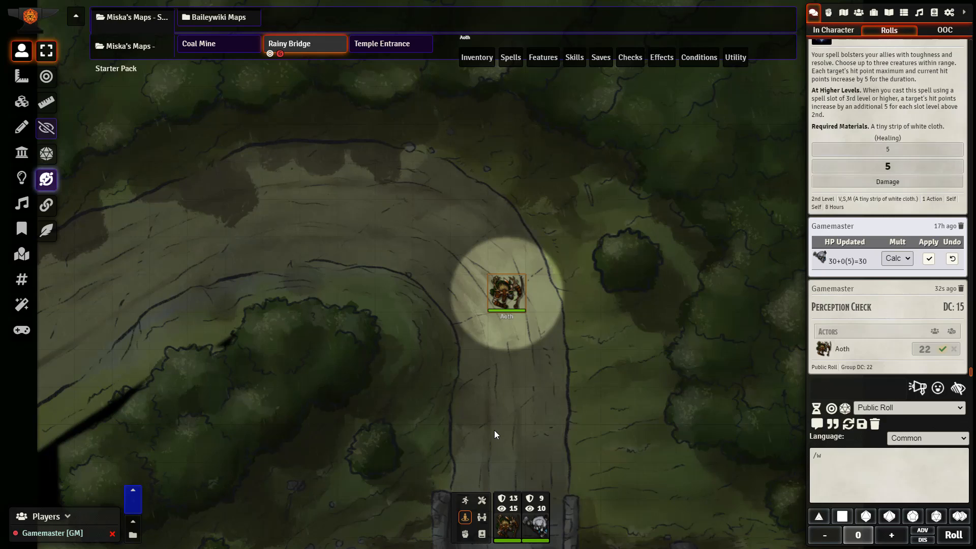
mouse_move(224, 267)
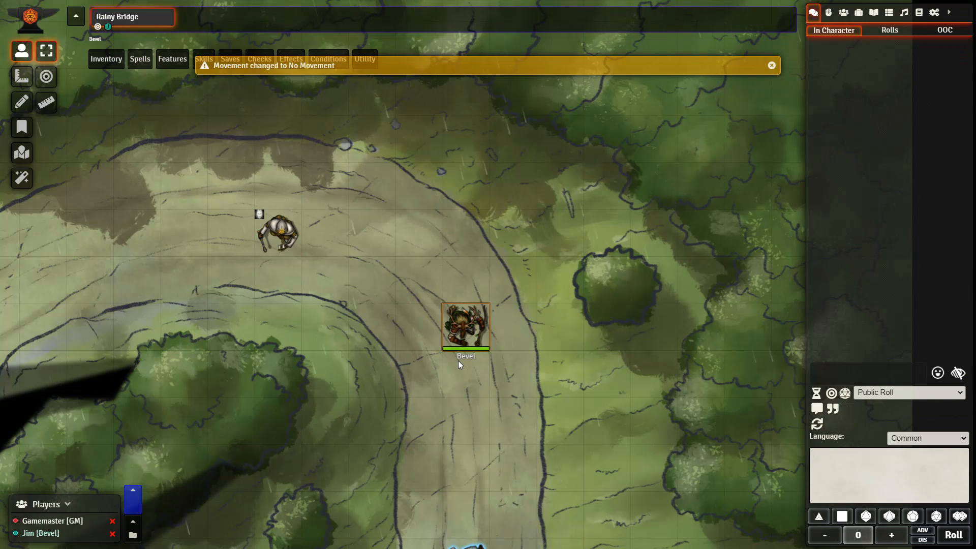
- Try moving Bevel twice under No Movement to show the movement-locked warning
click(771, 66)
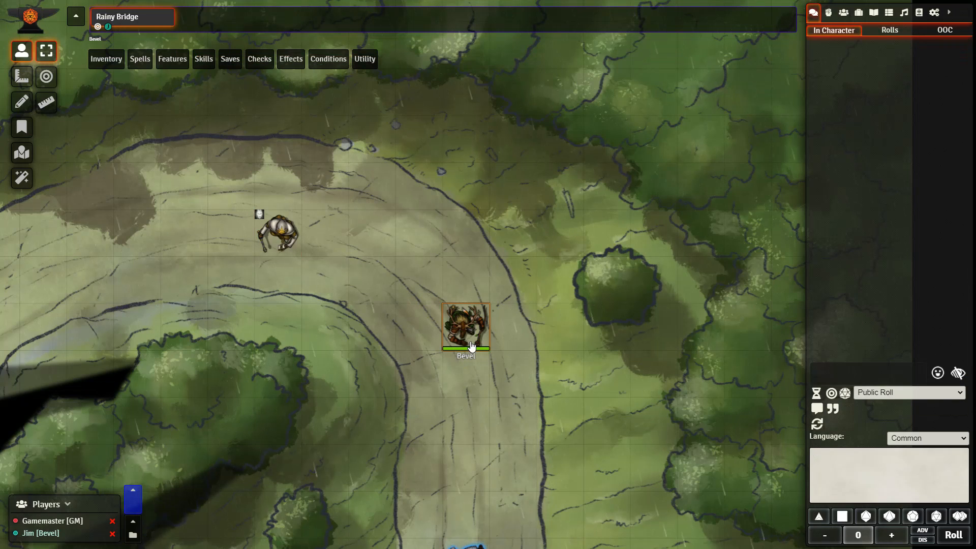
mouse_move(367, 211)
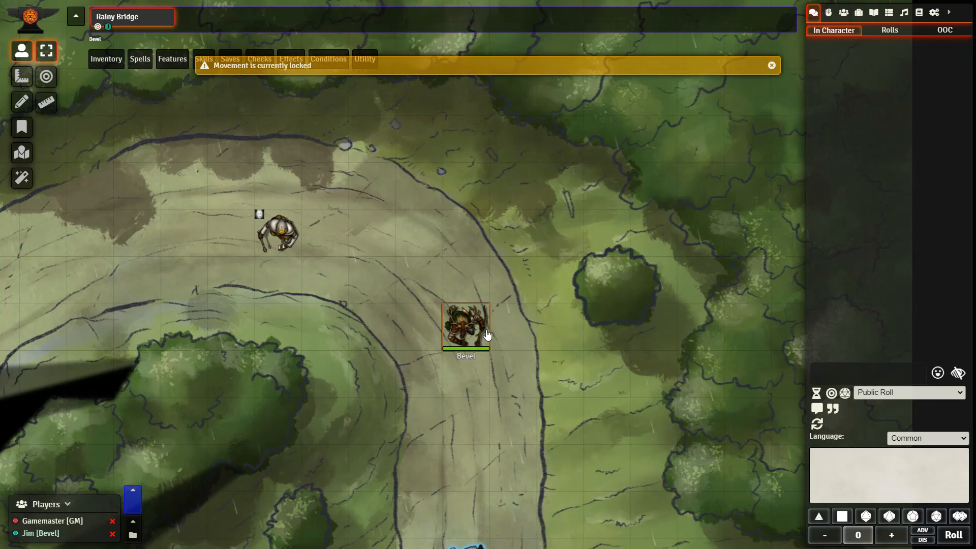
click(771, 65)
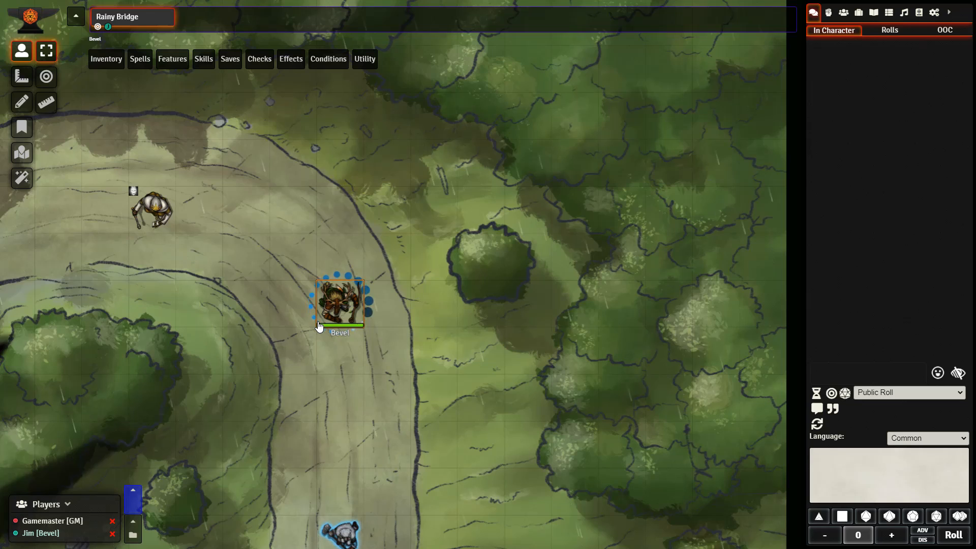
- Move Bevel on Combat Turn, show Merric blocked off-turn, and request a contested Strength check
click(230, 59)
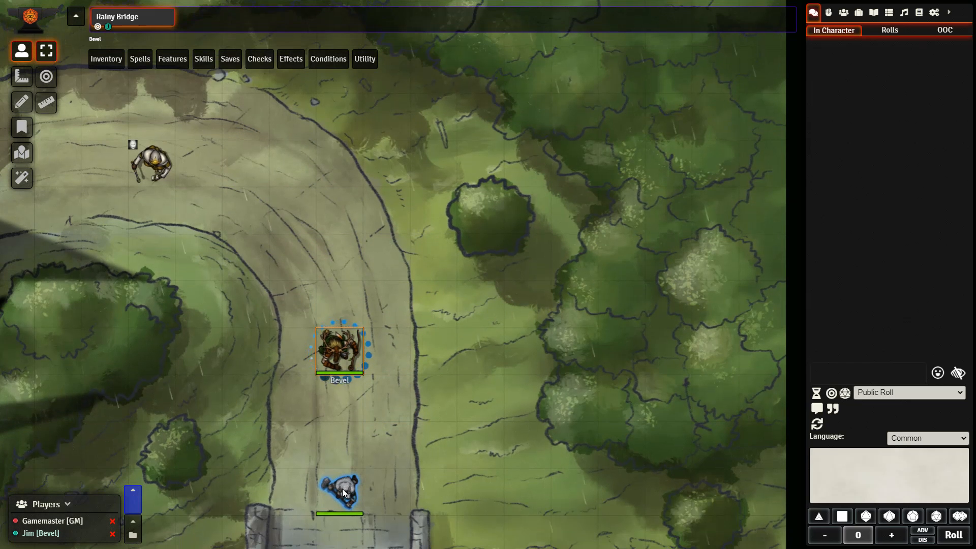
click(339, 491)
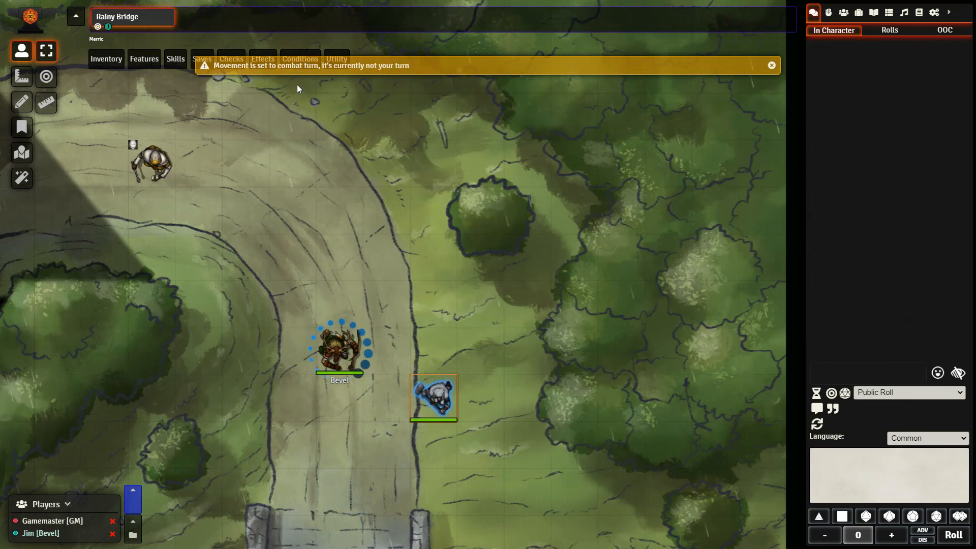
click(770, 65)
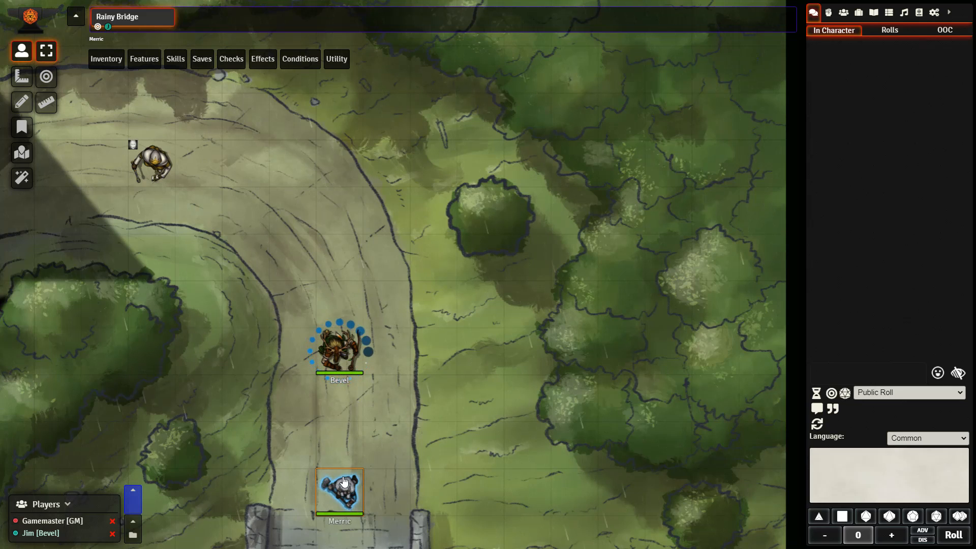
click(889, 30)
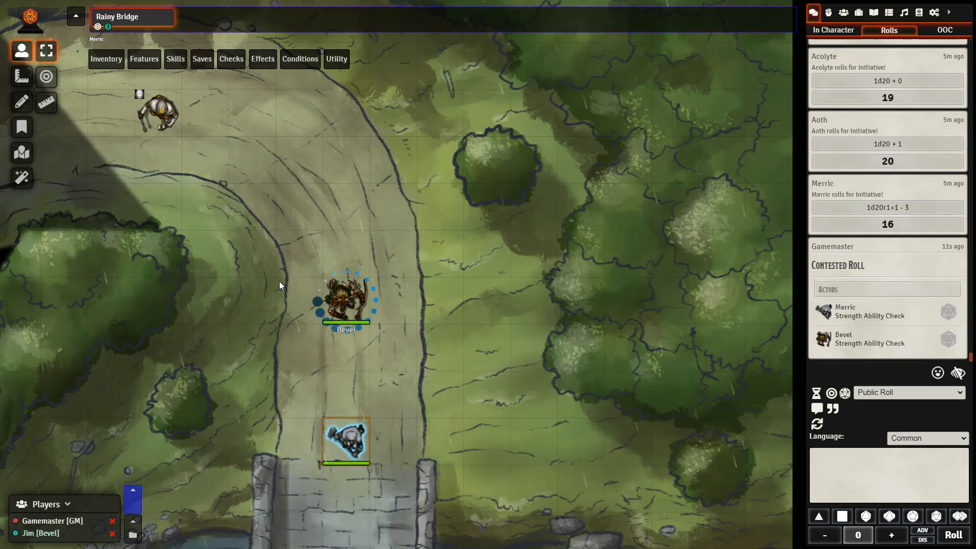
click(967, 12)
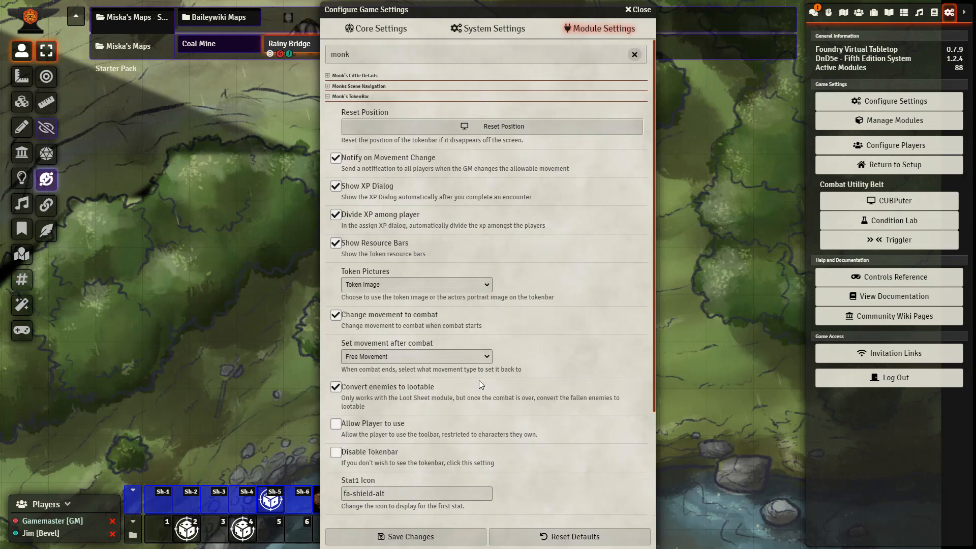
mouse_move(528, 487)
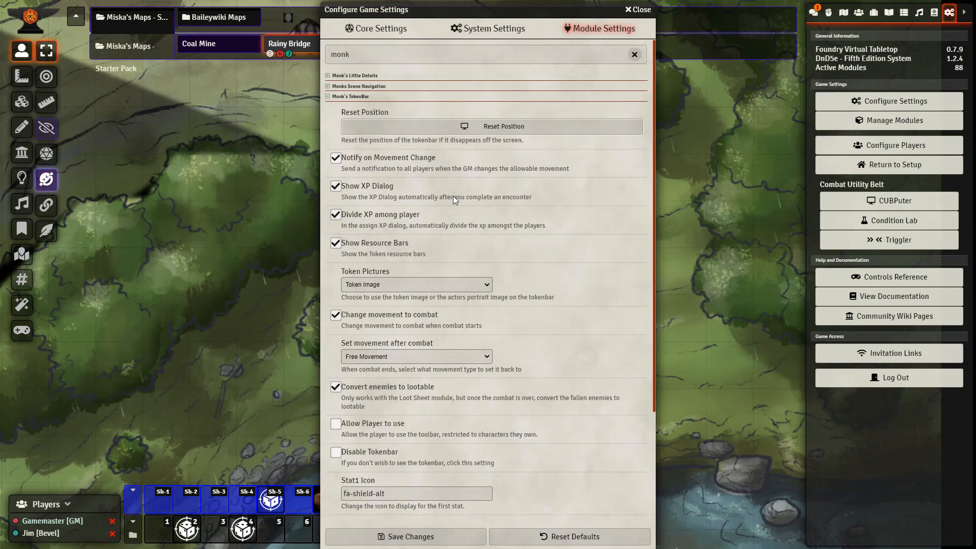
mouse_move(552, 175)
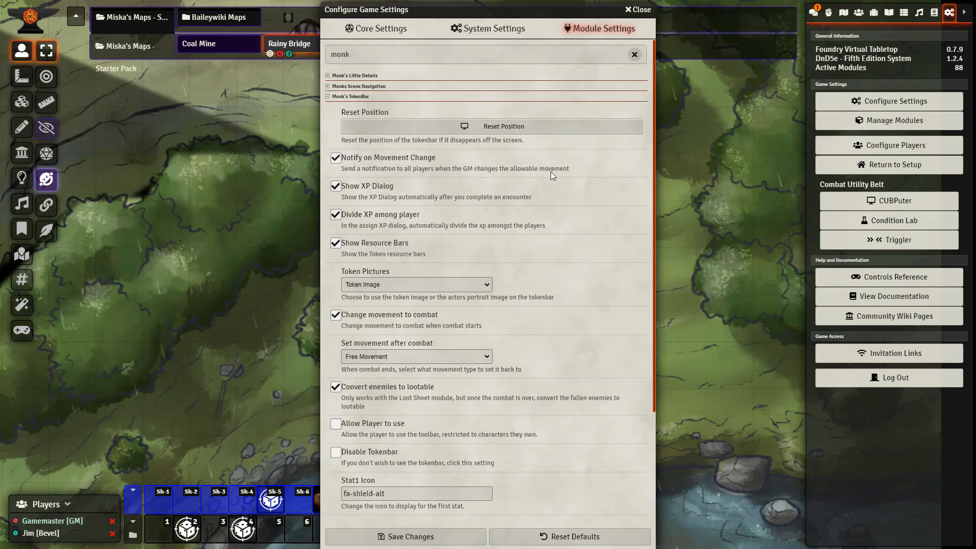
mouse_move(450, 225)
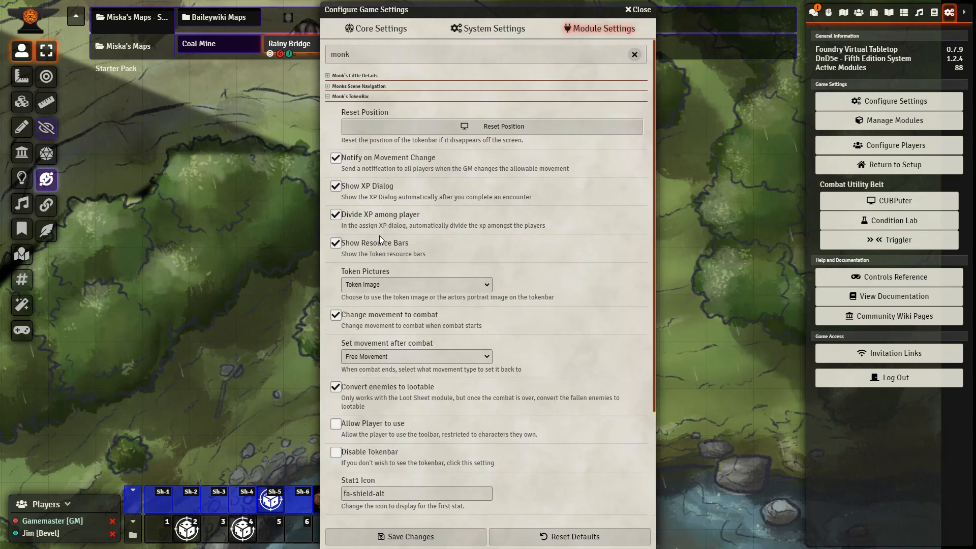
mouse_move(393, 254)
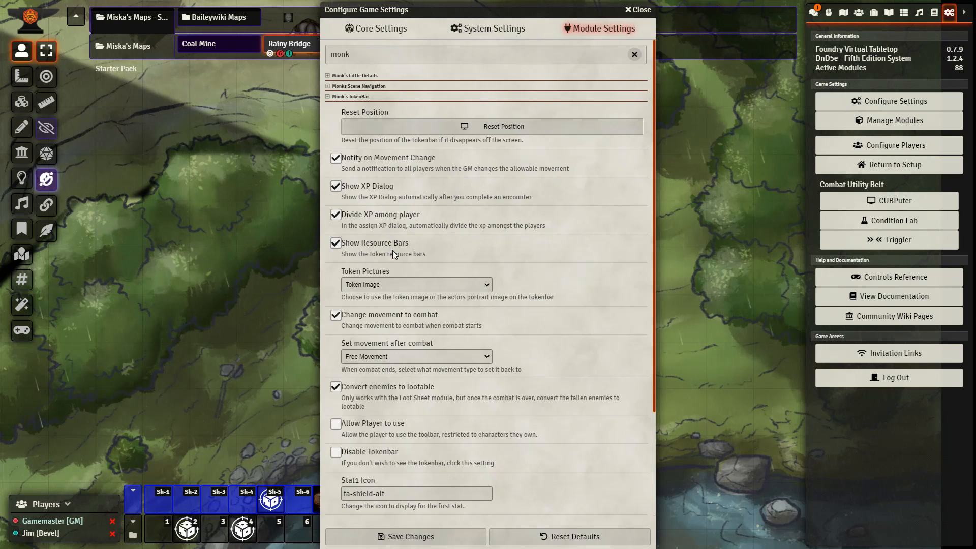
- Filter Module Settings by 'monk' to review Monk's TokenBar options, then close settings
scroll(down, 3)
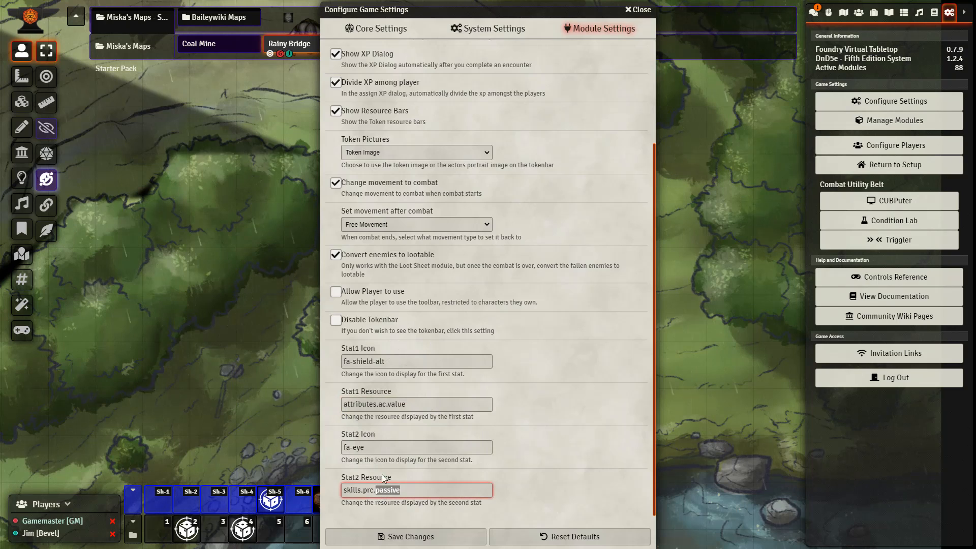
click(416, 361)
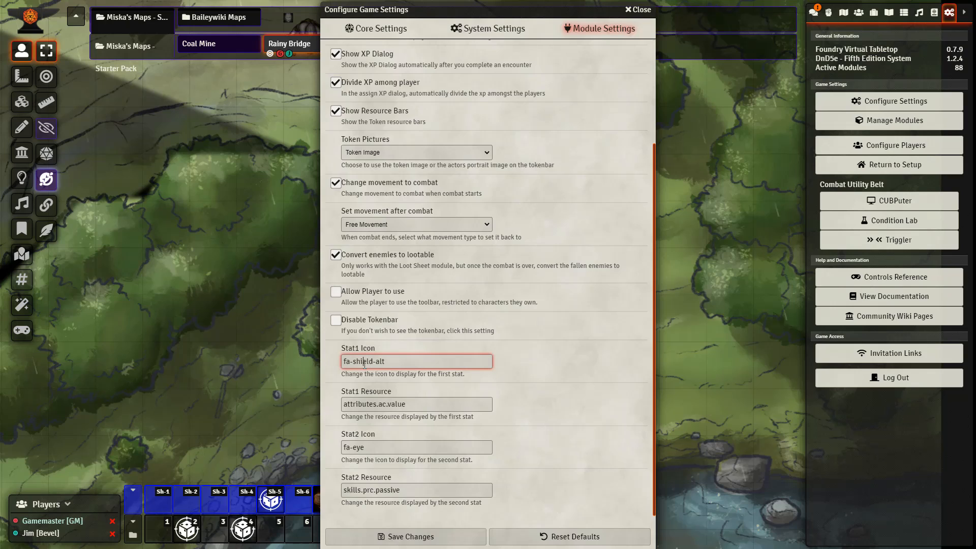
text(monk)
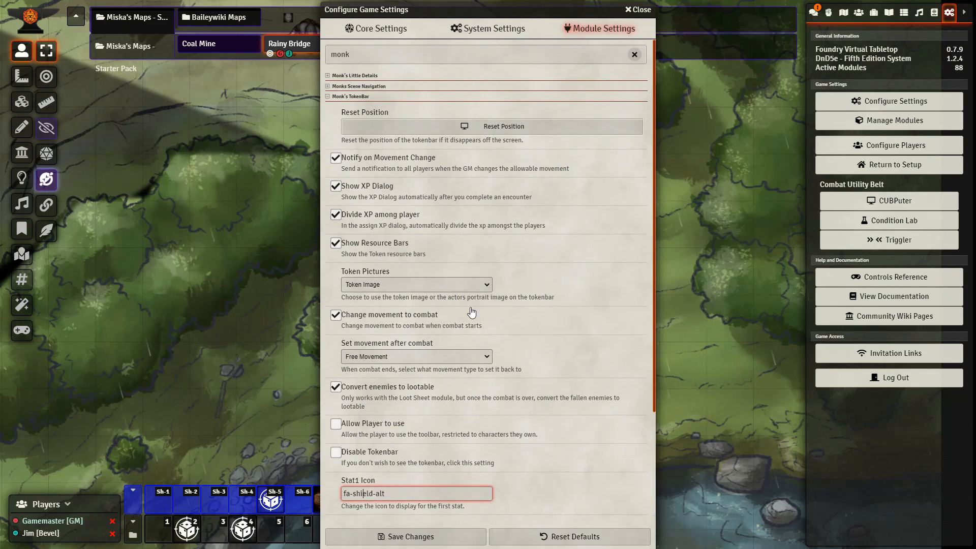
mouse_move(415, 430)
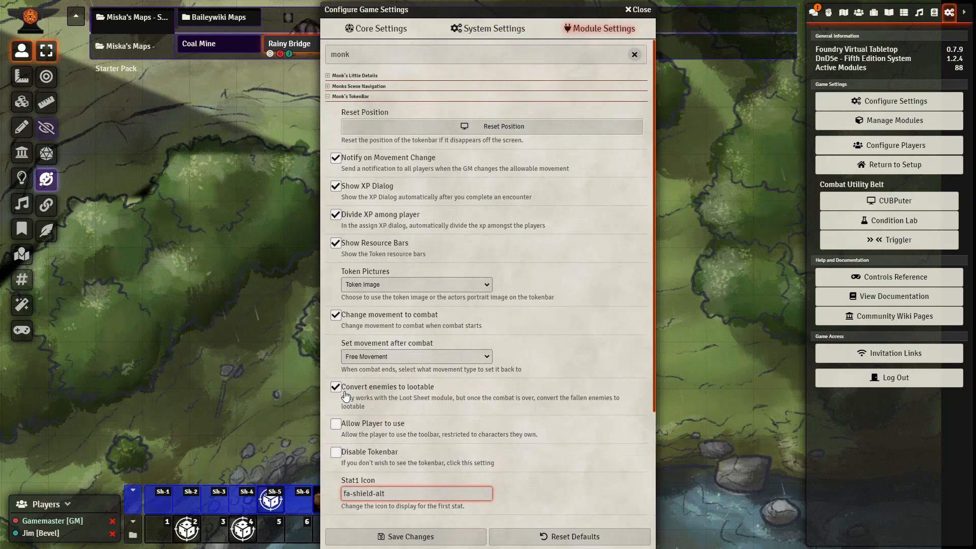
mouse_move(399, 392)
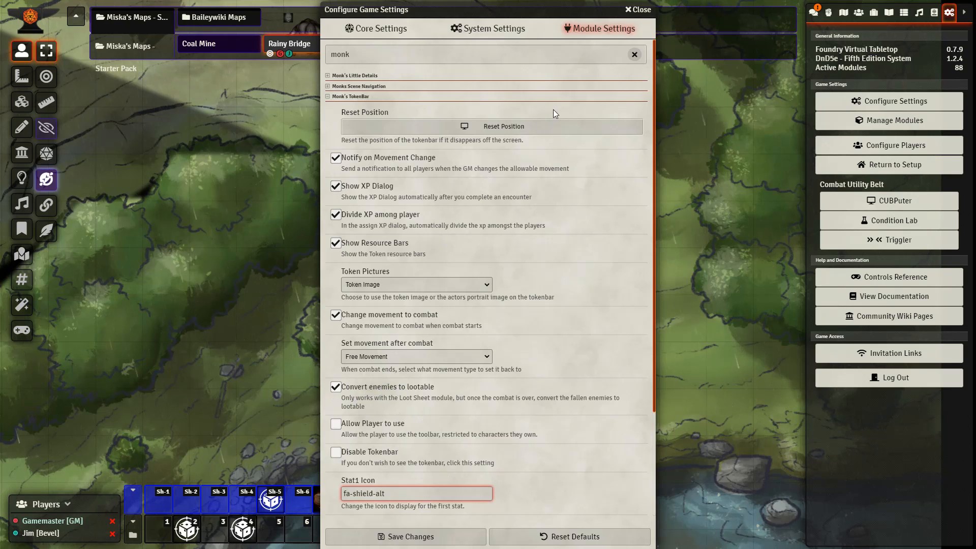
click(636, 9)
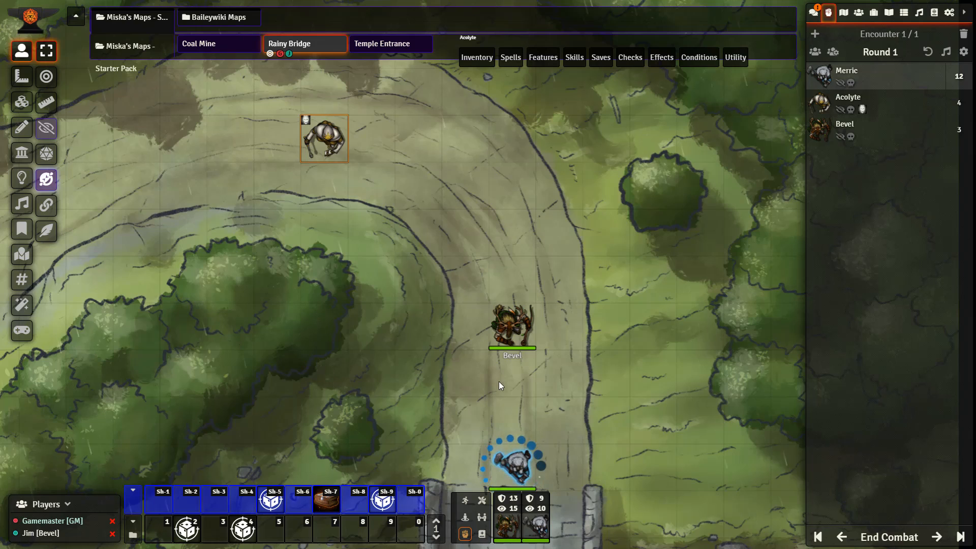
mouse_move(531, 395)
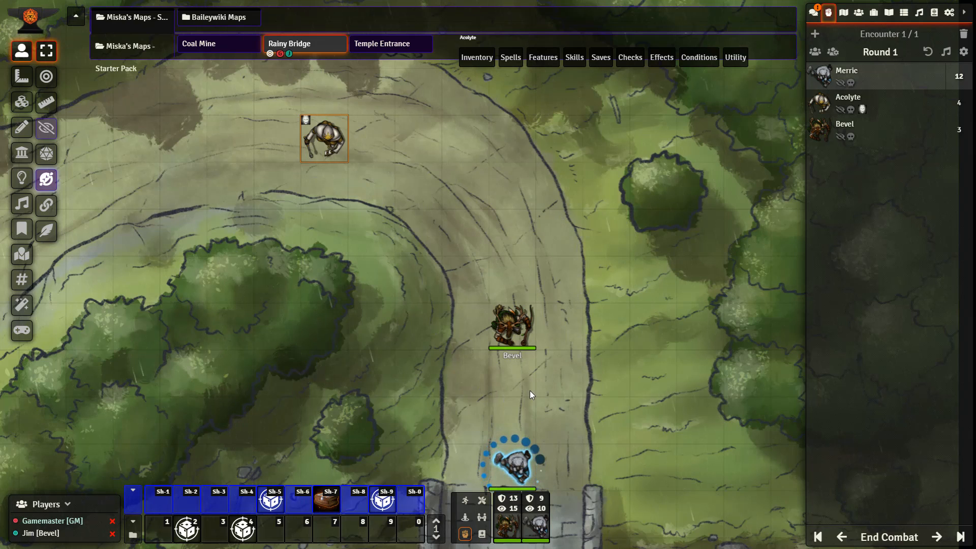
mouse_move(887, 537)
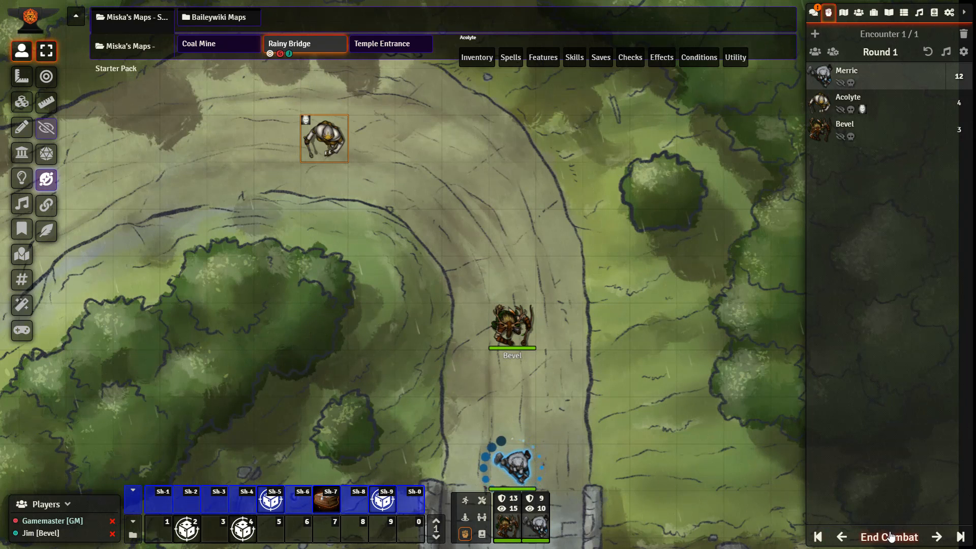
- End the combat to trigger the Acolyte loot conversion and 25 XP each for Bevel and Merric
click(889, 537)
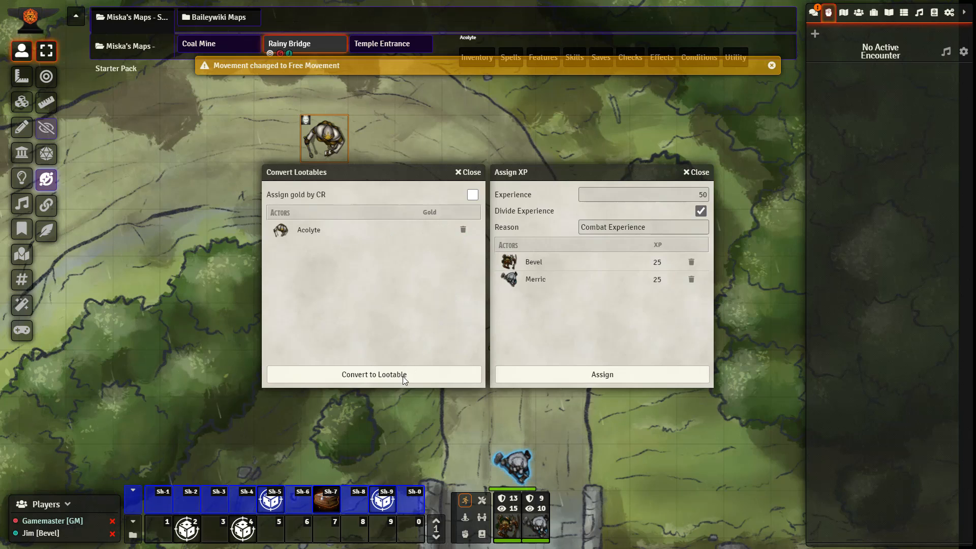
- Convert the fallen Acolyte into a lootable and award the divided XP to Bevel and Merric
click(772, 66)
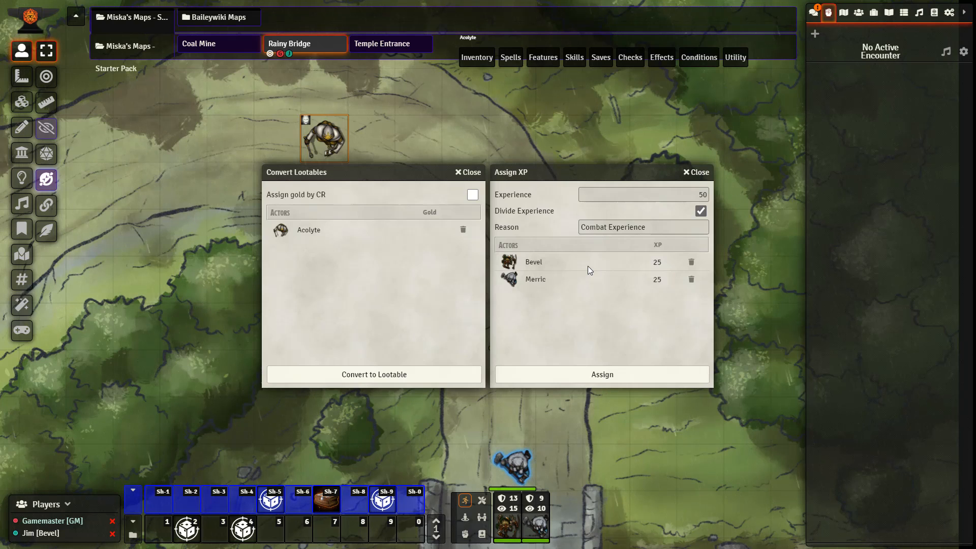
mouse_move(523, 355)
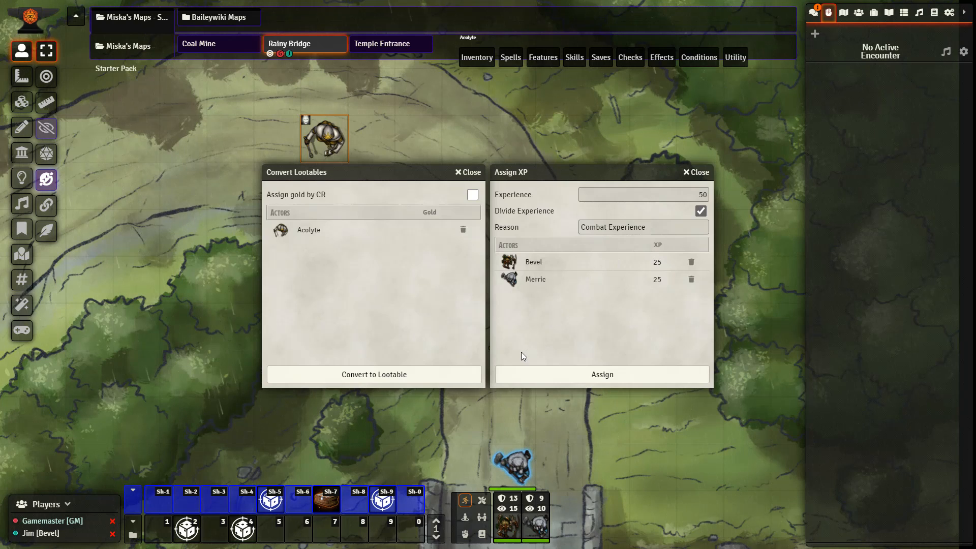
click(950, 11)
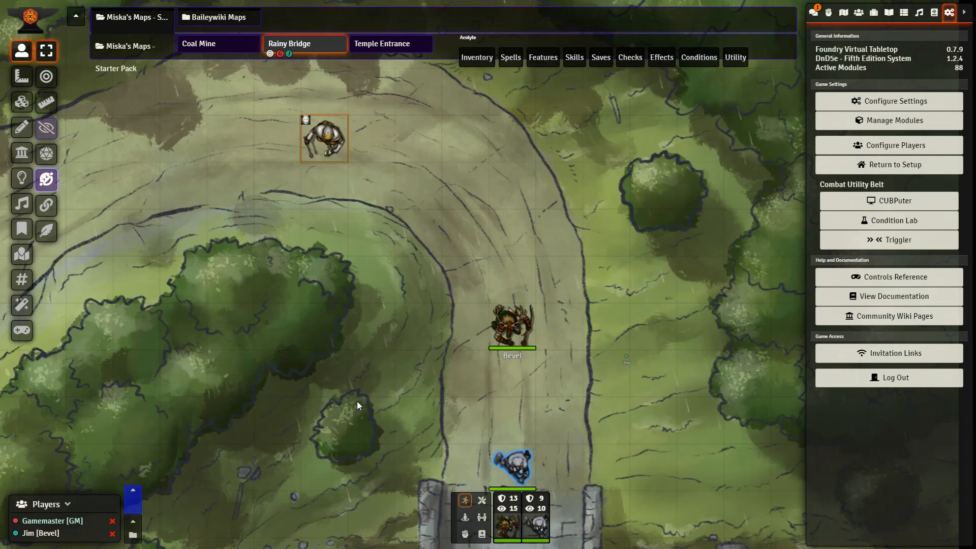
mouse_move(391, 438)
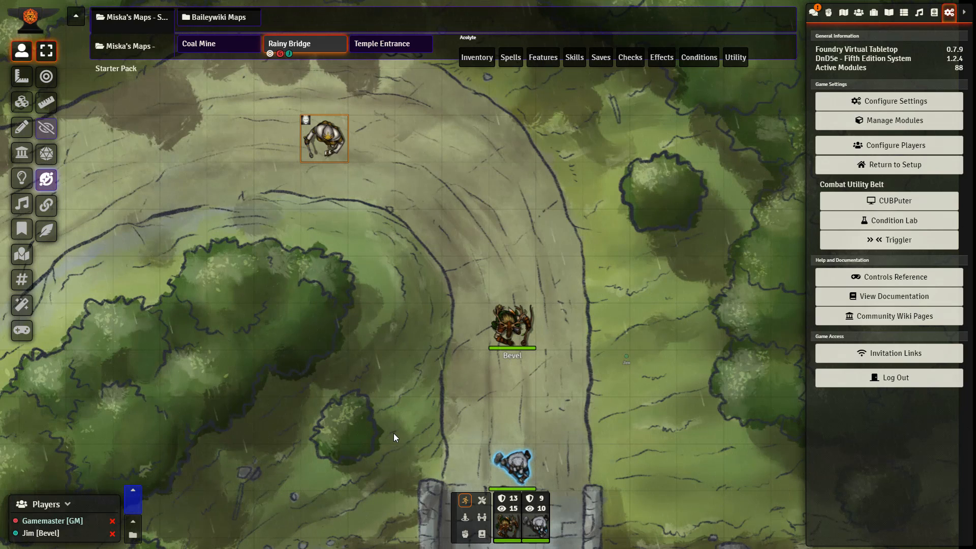
mouse_move(393, 442)
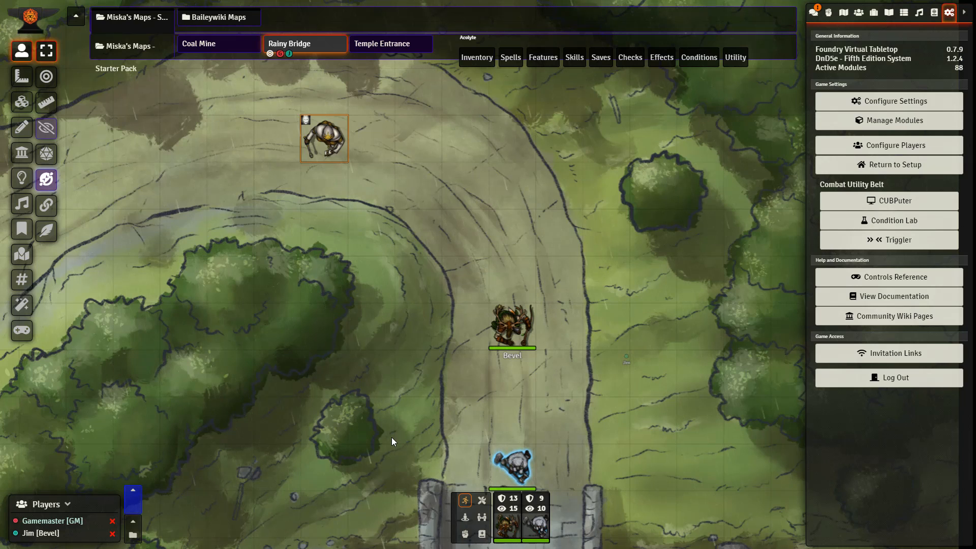